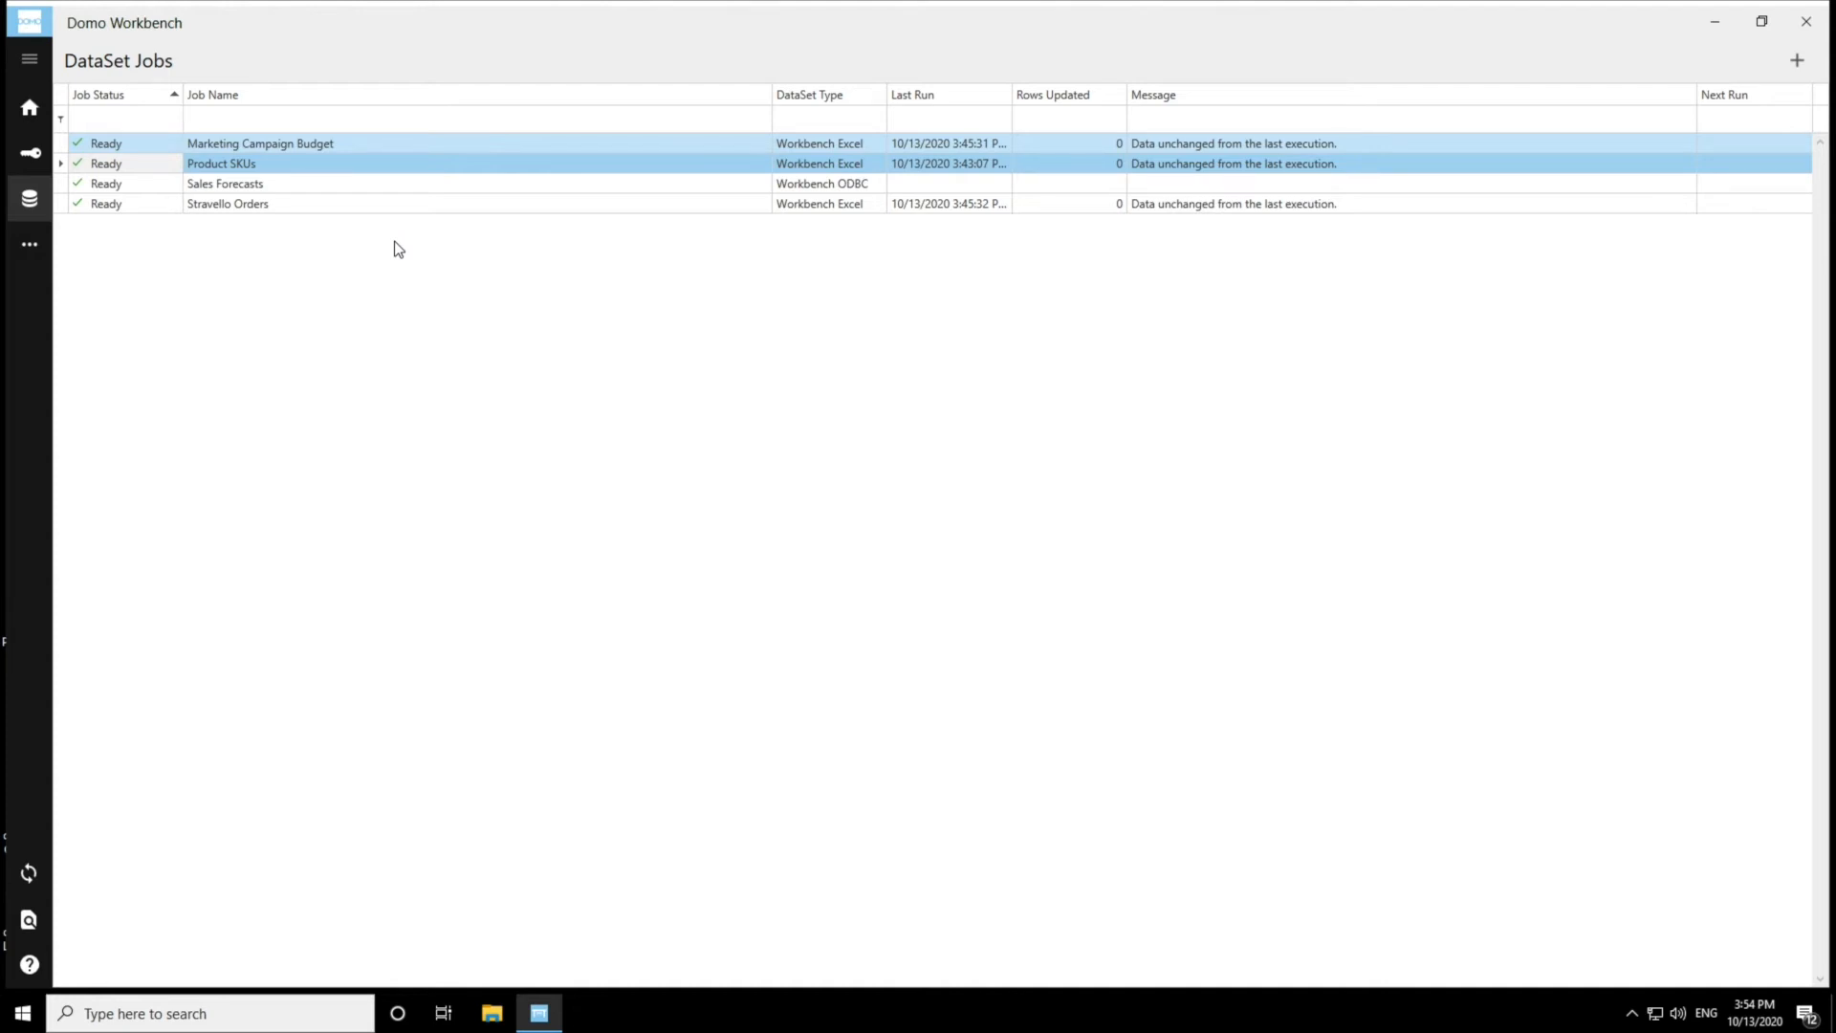
pyautogui.moveTo(359, 218)
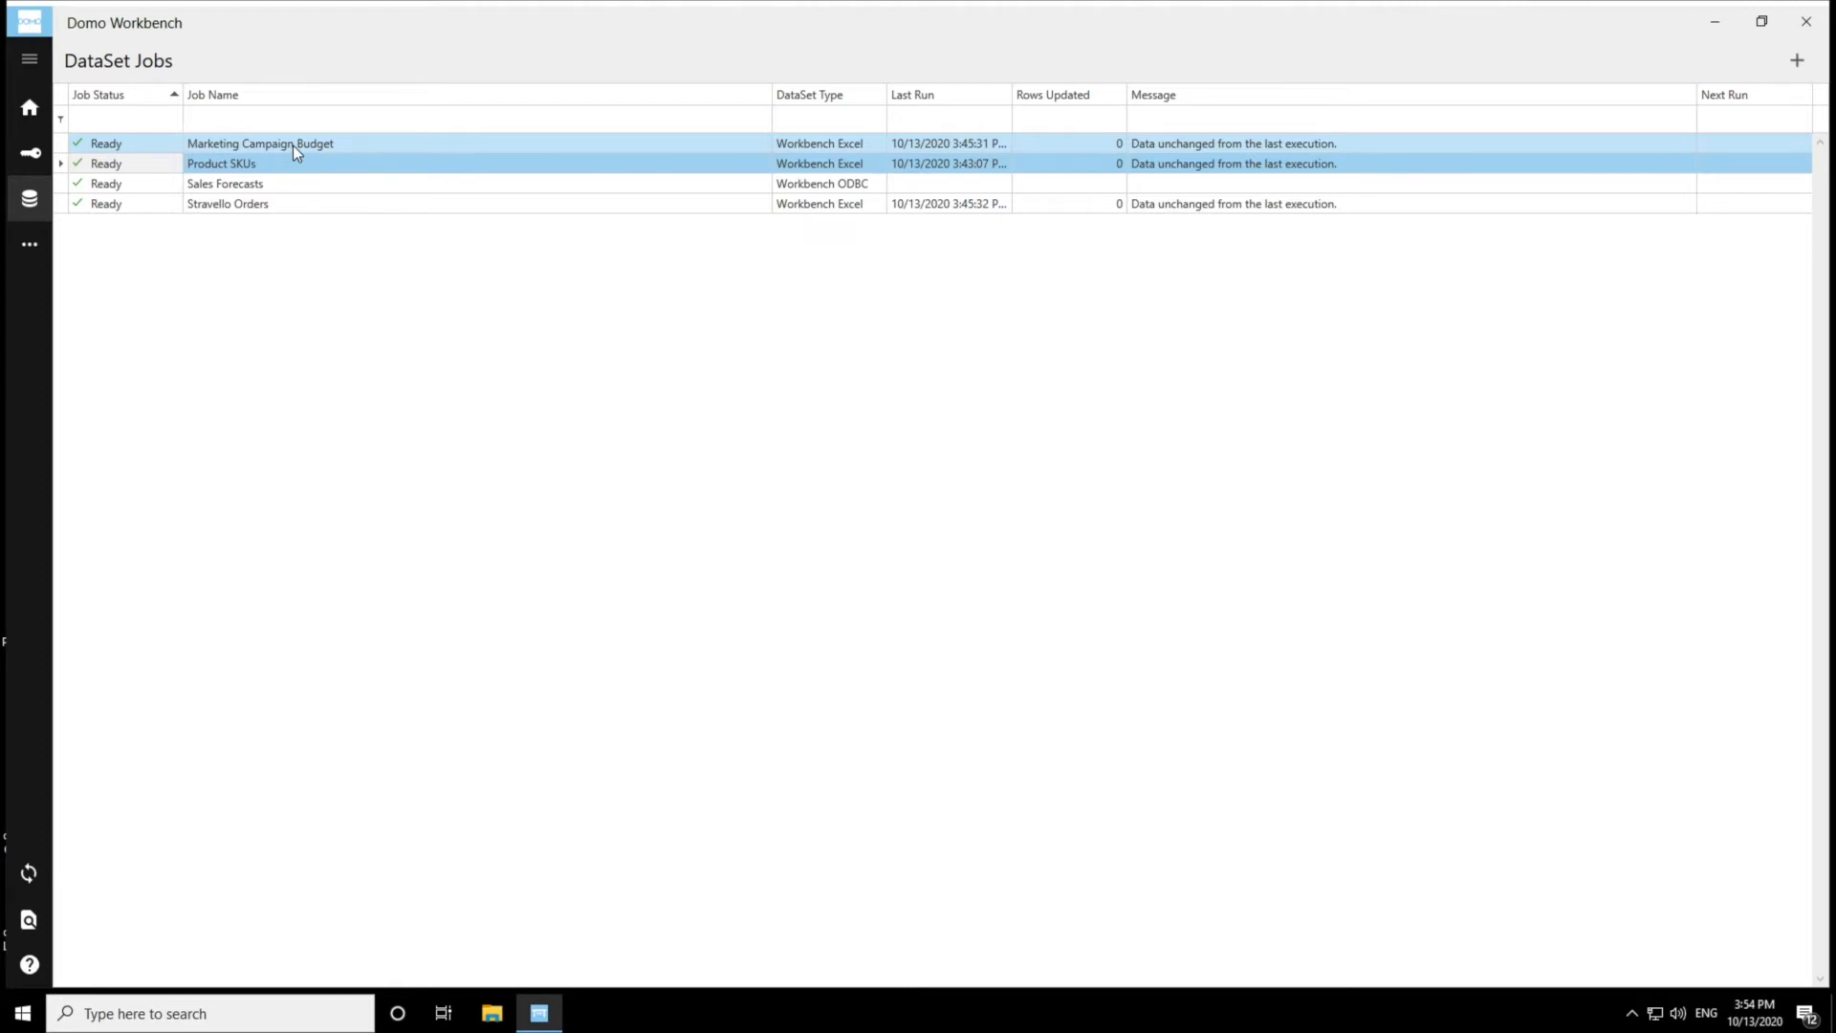
# Open the Marketing Campaign Budget job and scroll its Overview to the Domo Details section
pyautogui.doubleClick(260, 143)
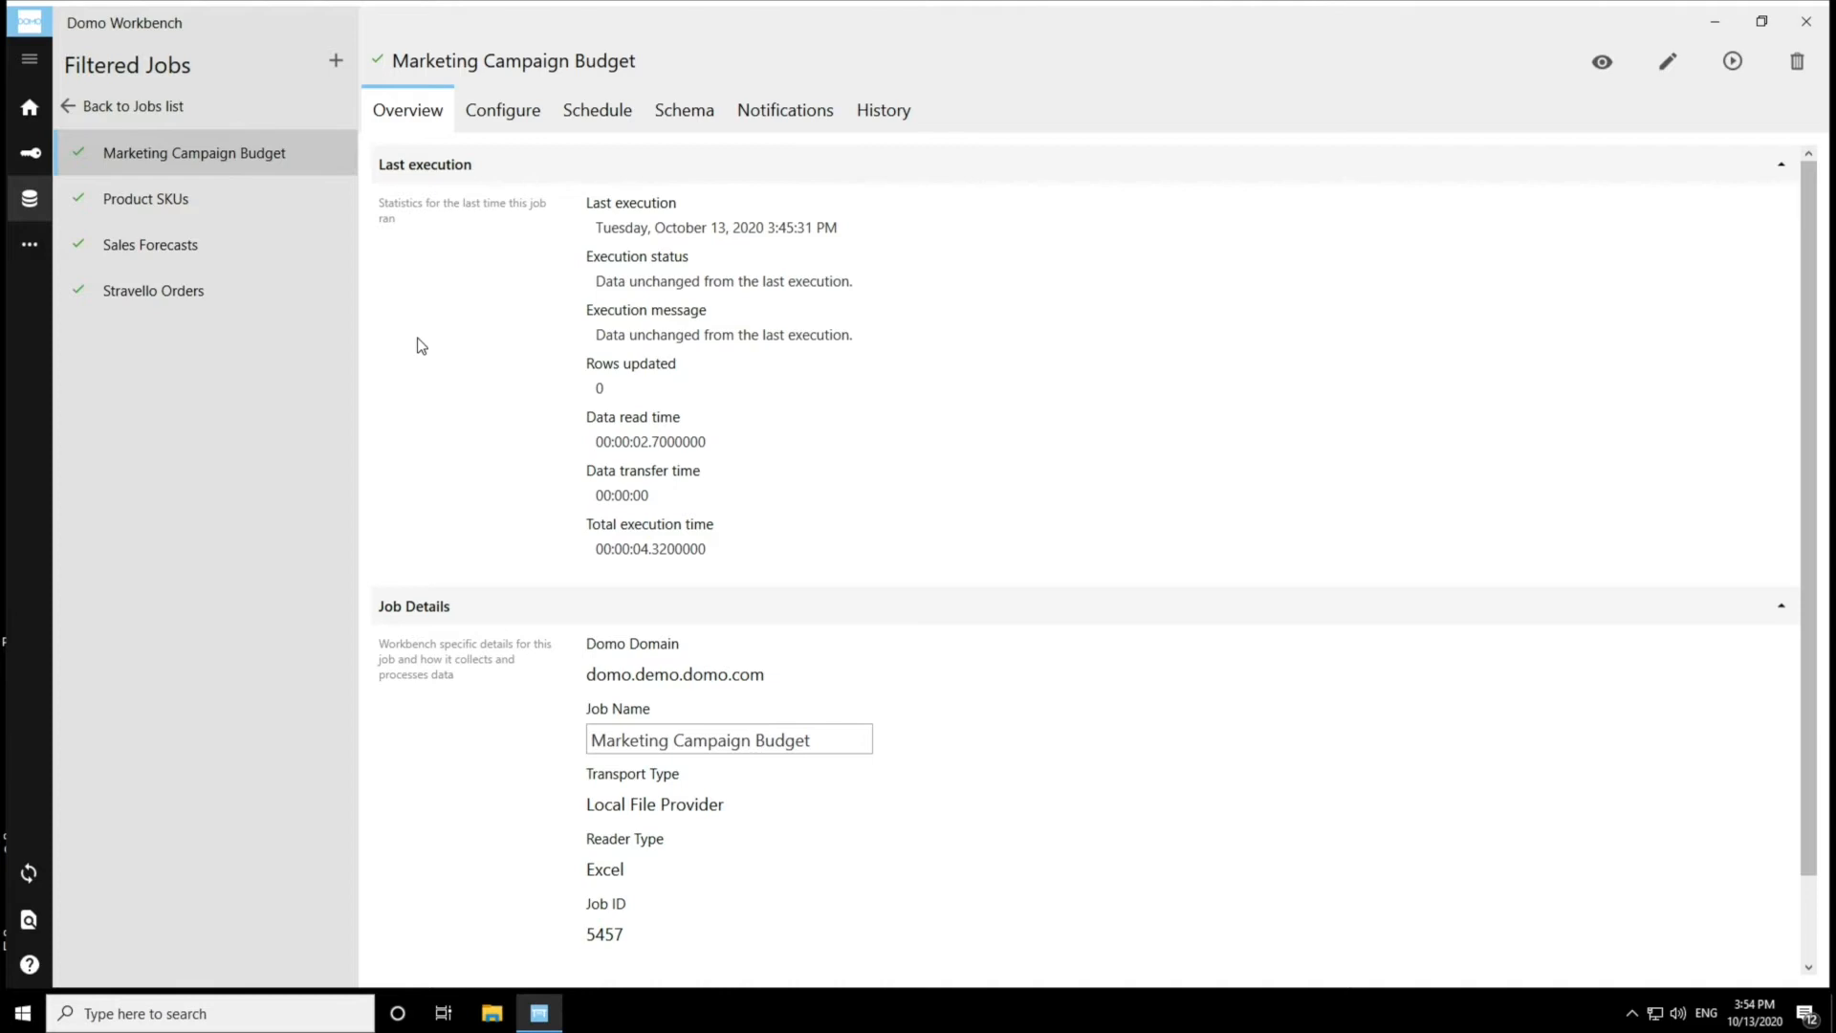
pyautogui.scroll(-3)
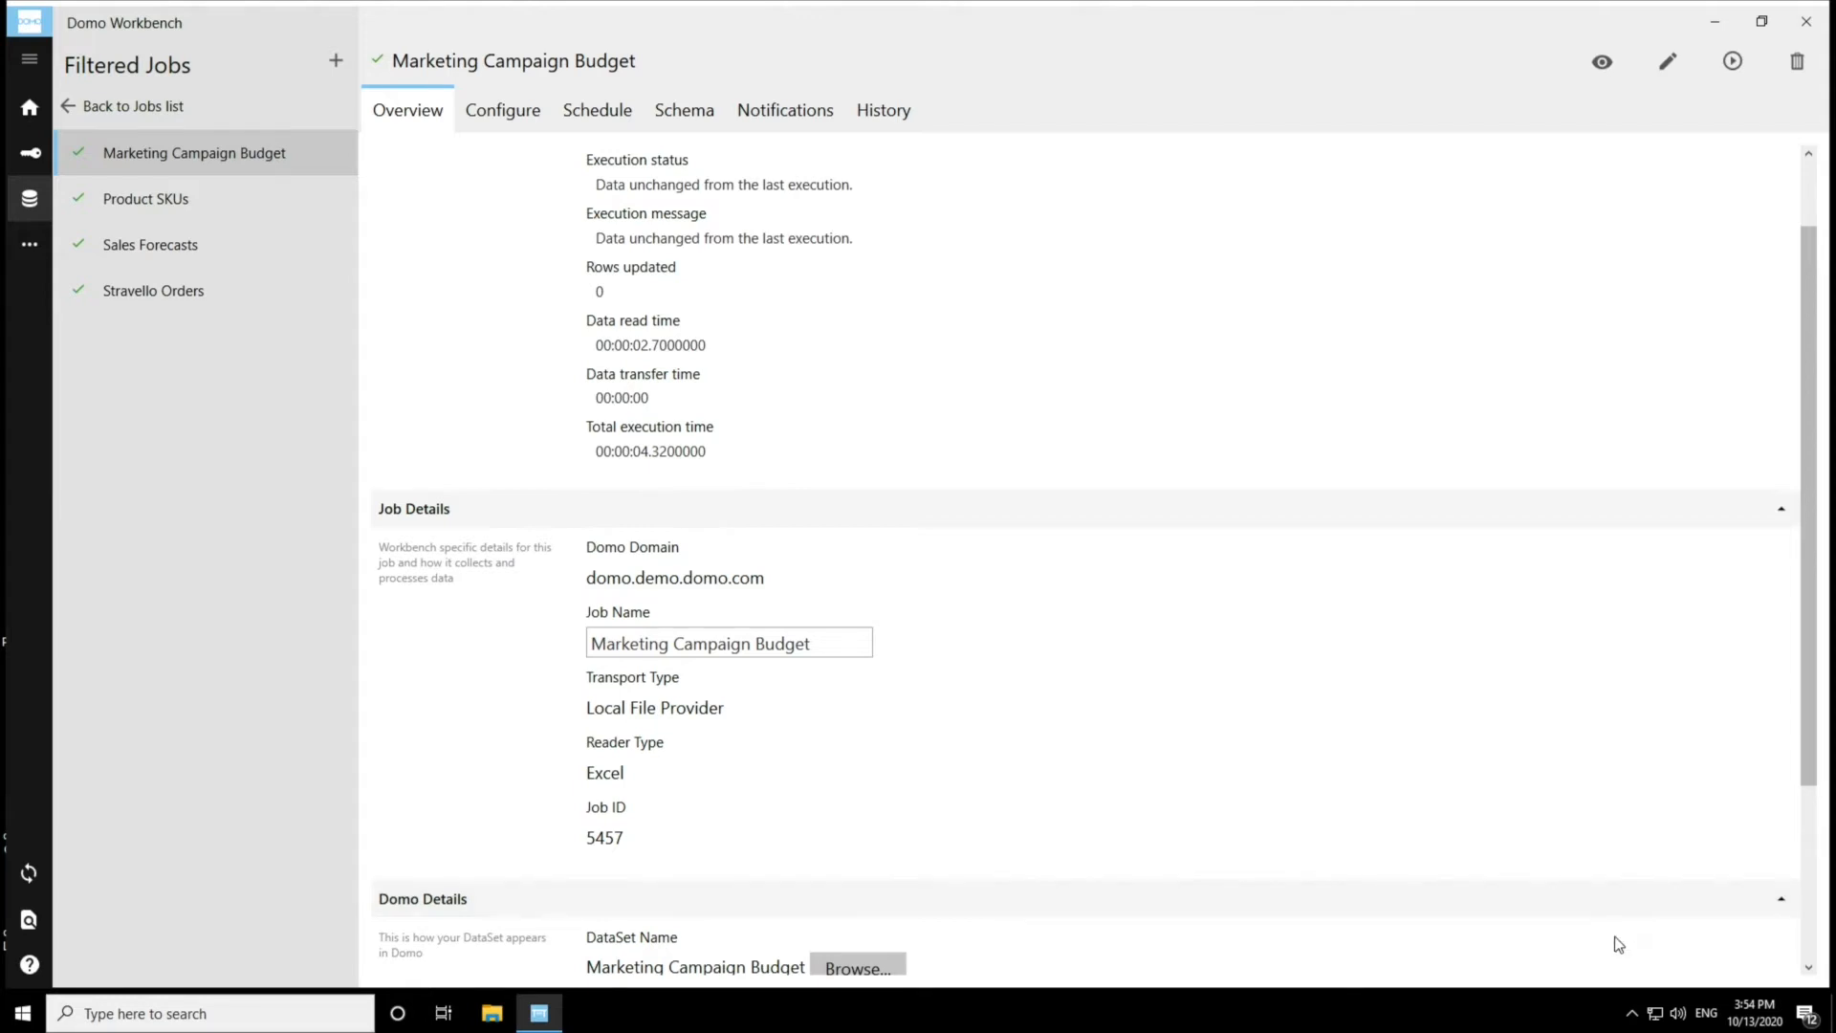
pyautogui.scroll(-3)
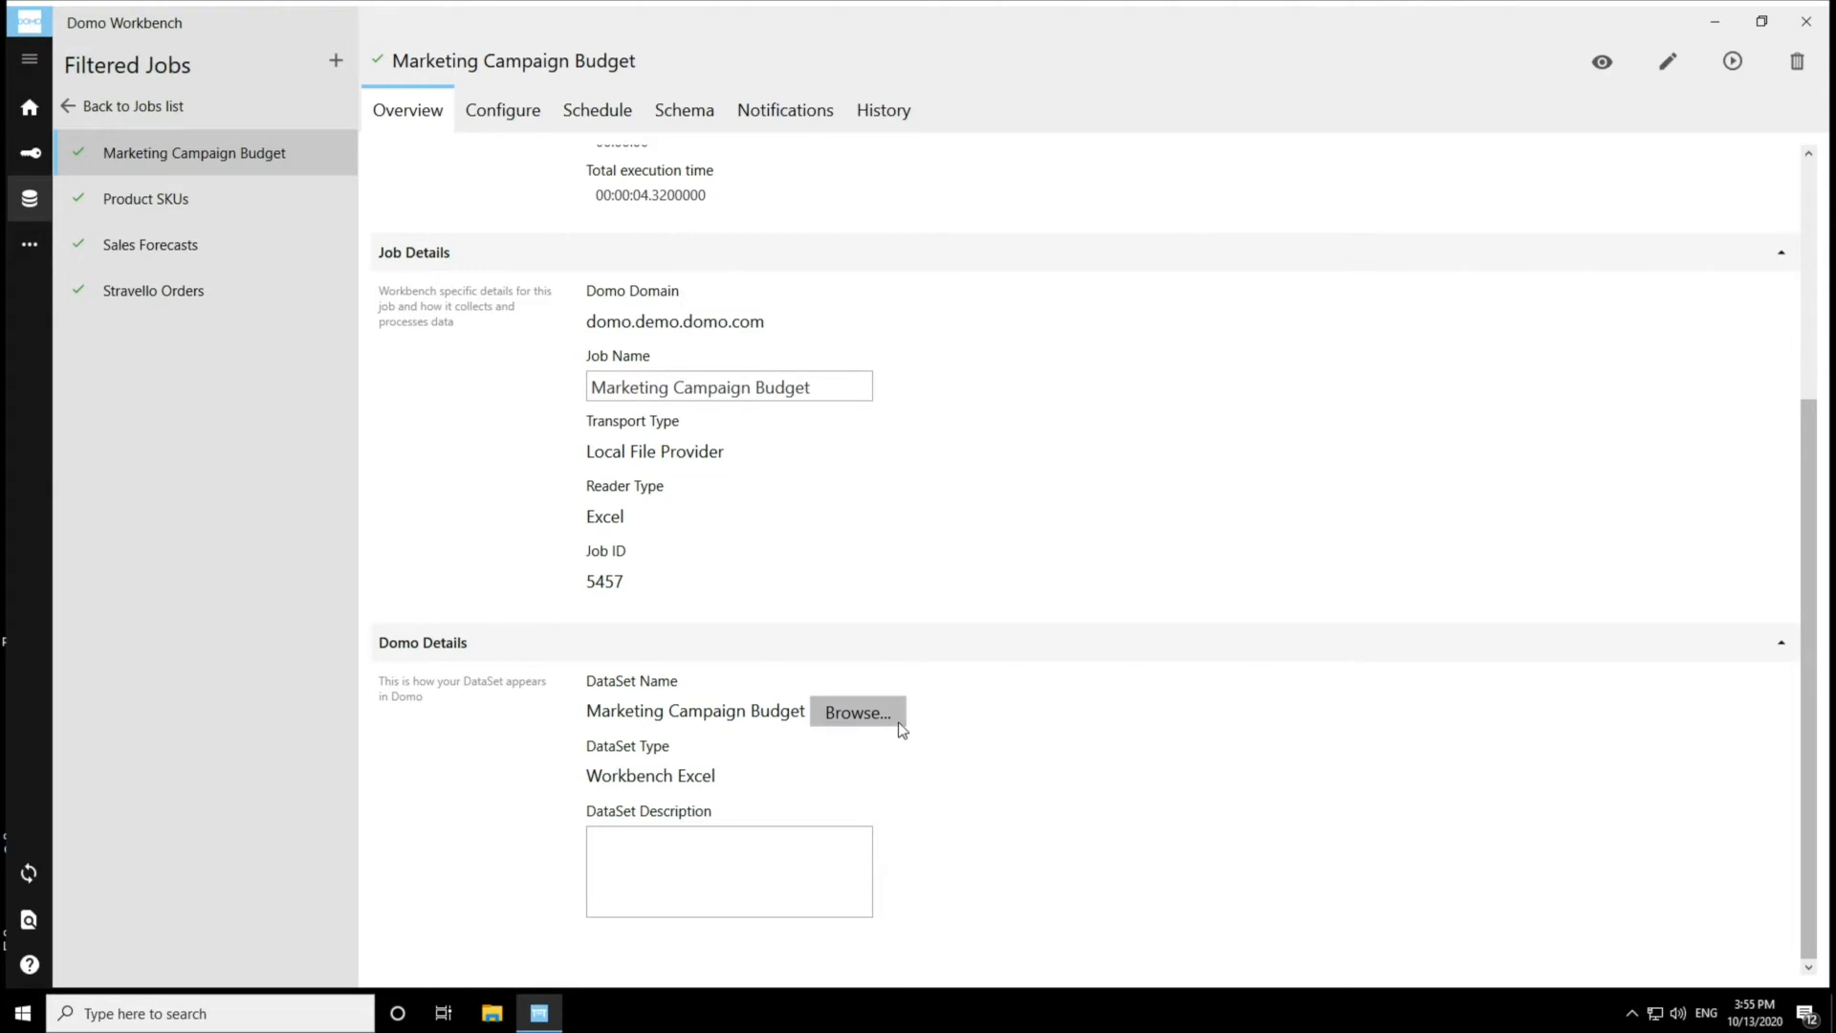
# Open the DataSet picker and list the Connector DataSets
pyautogui.click(856, 712)
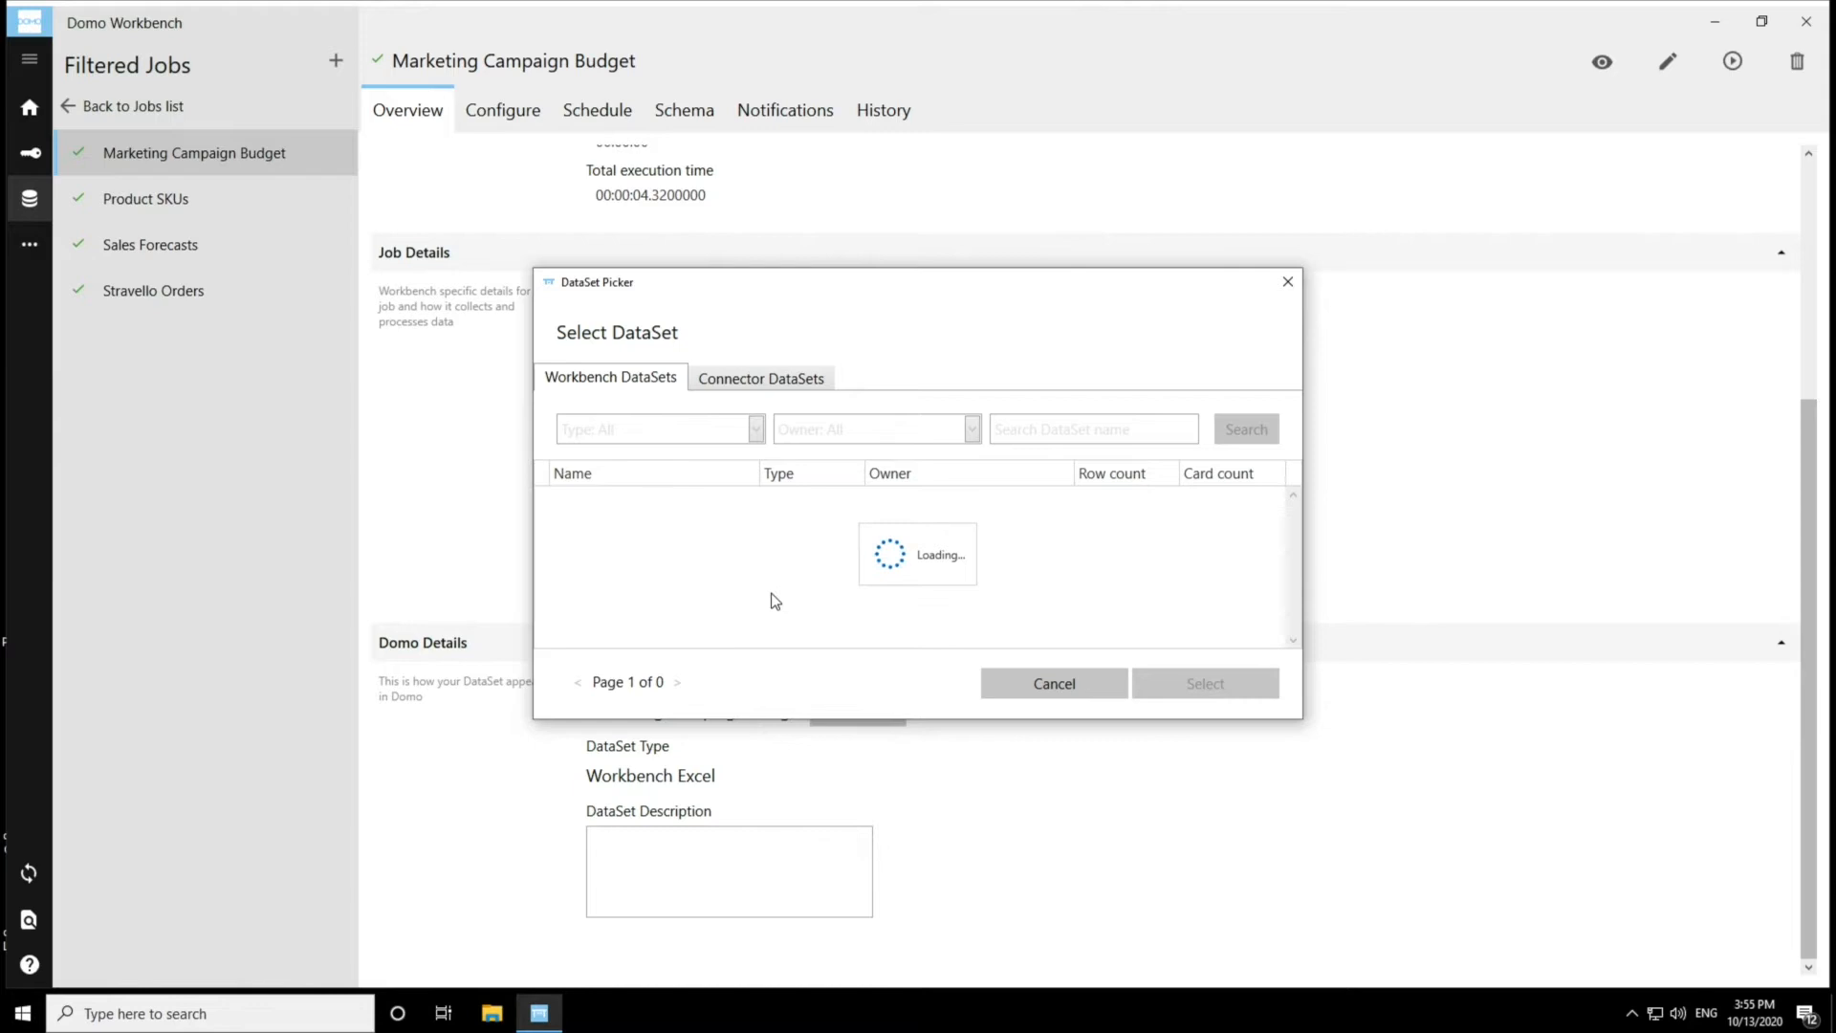
pyautogui.moveTo(616, 408)
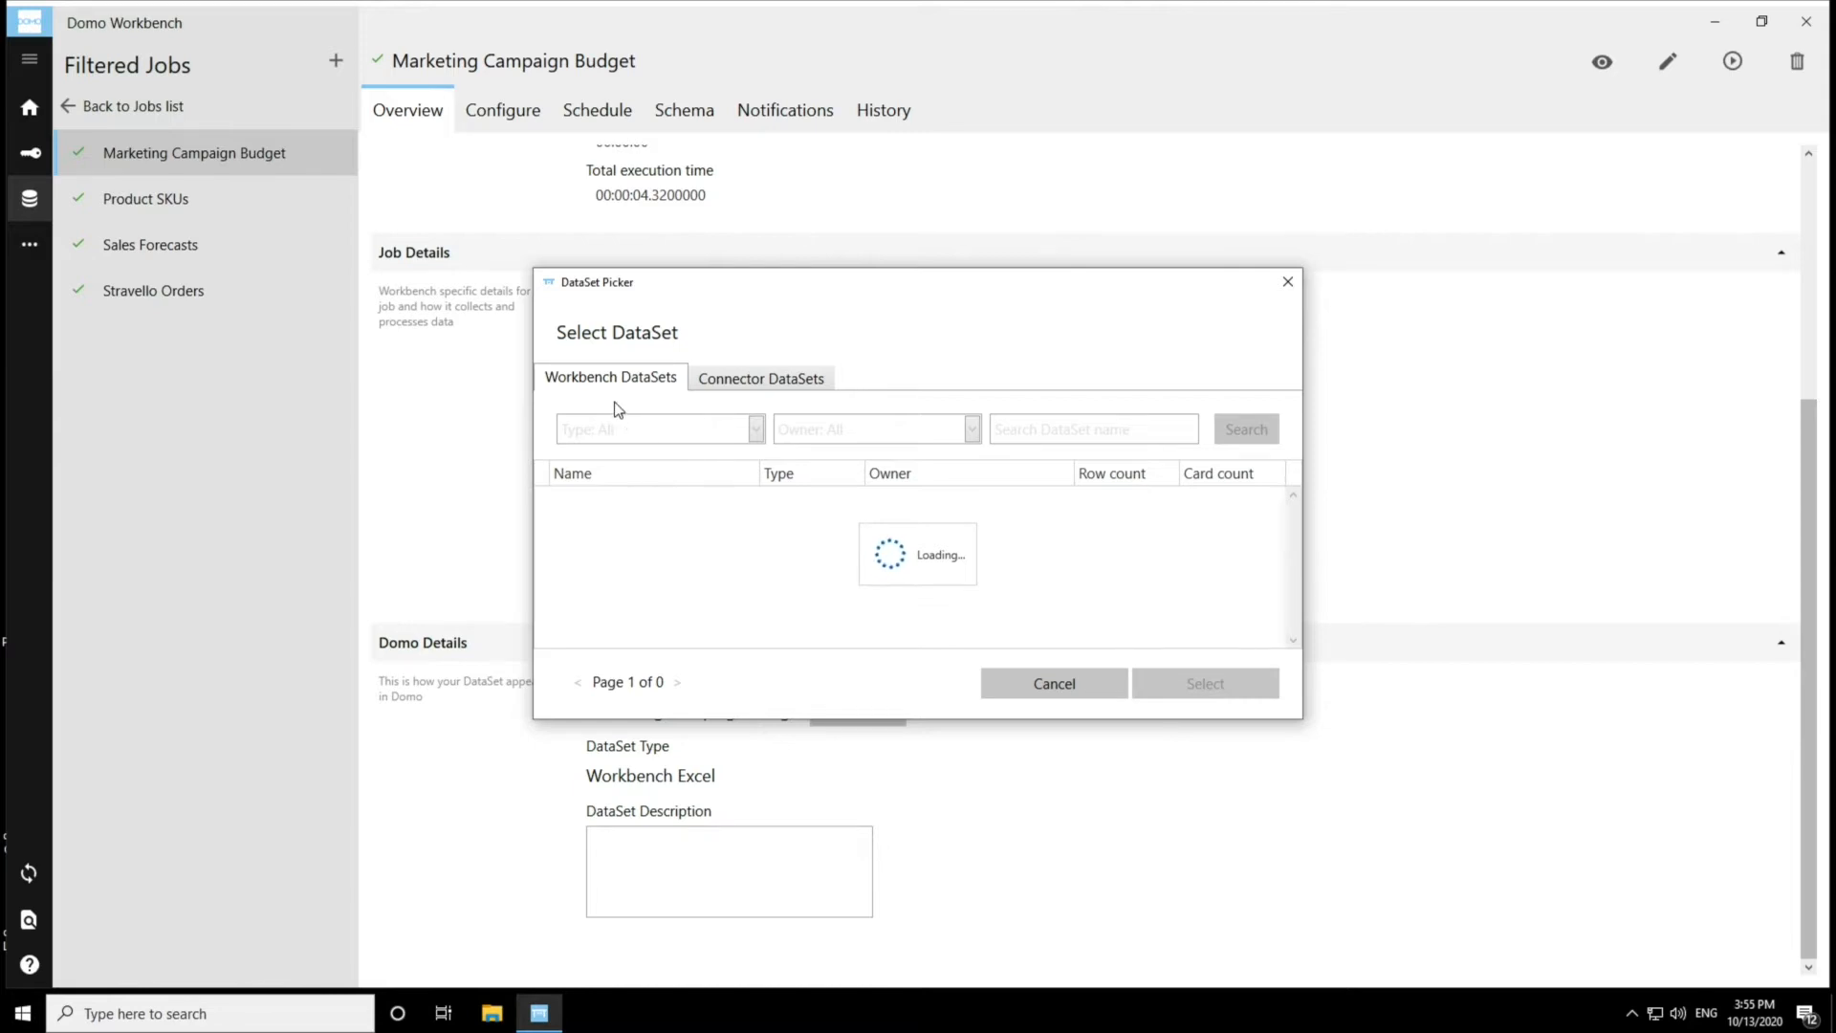
pyautogui.moveTo(651, 392)
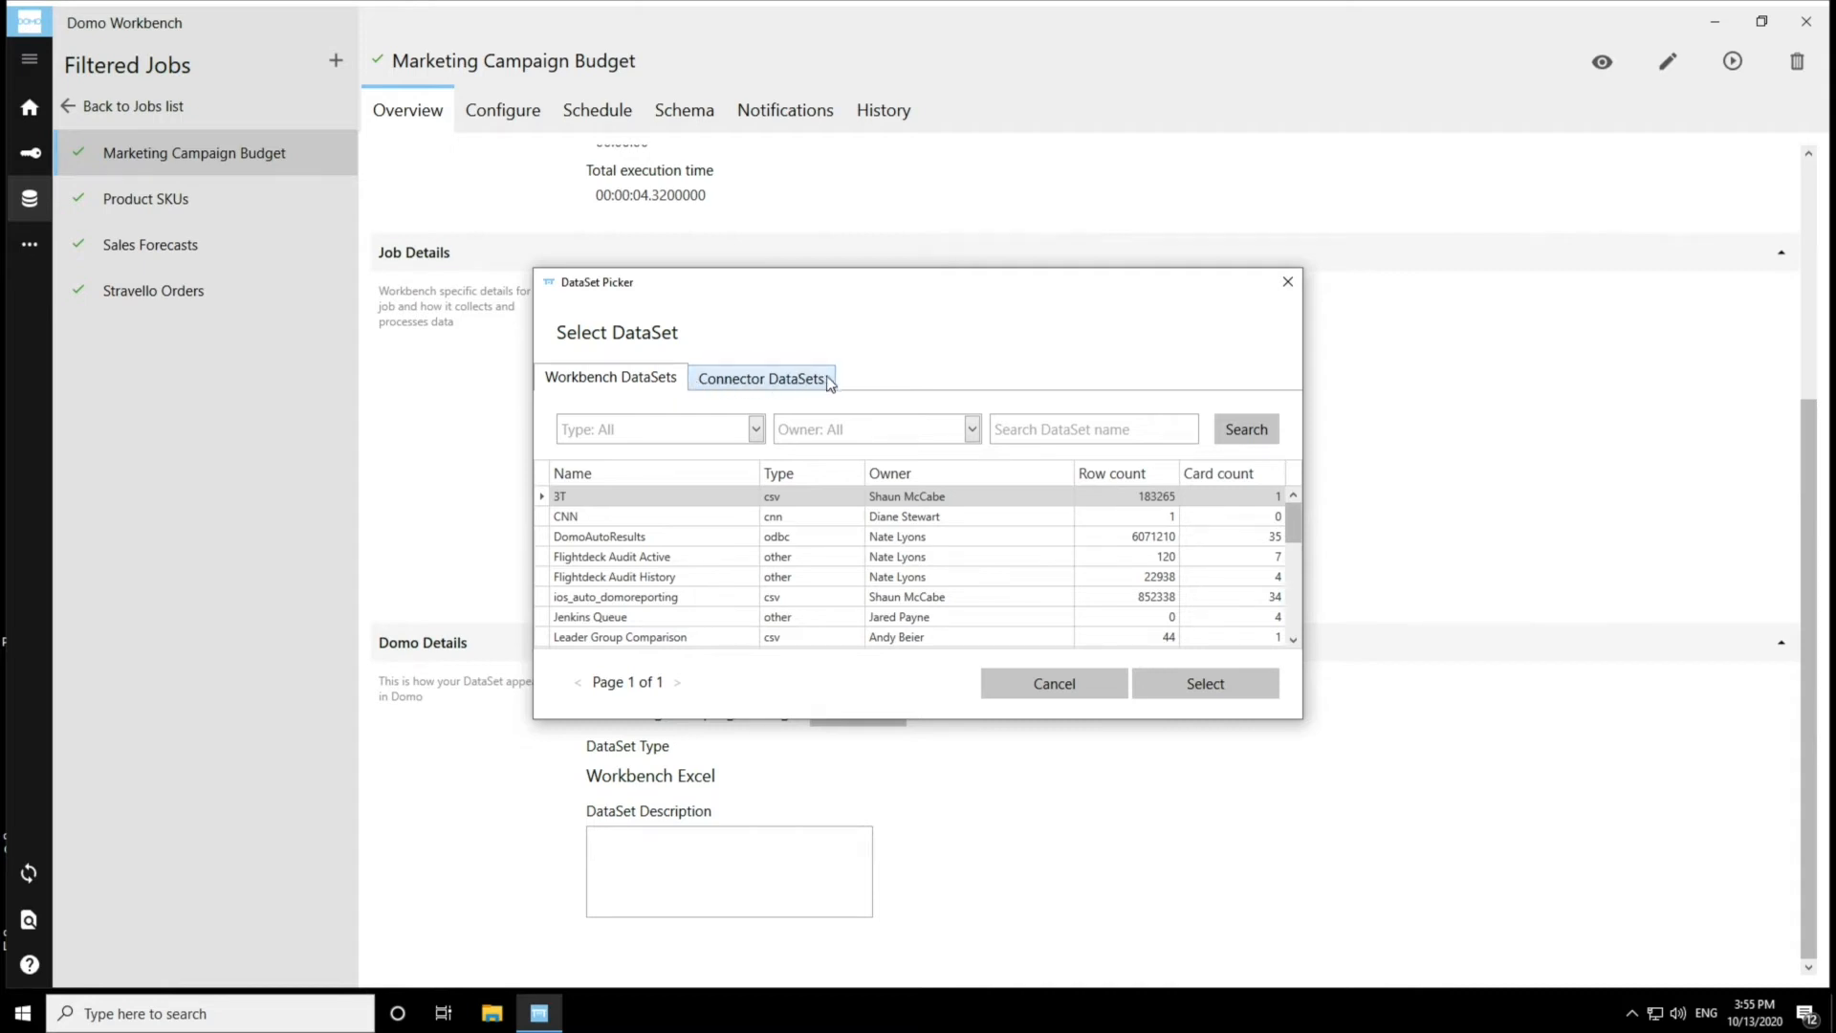
pyautogui.click(761, 376)
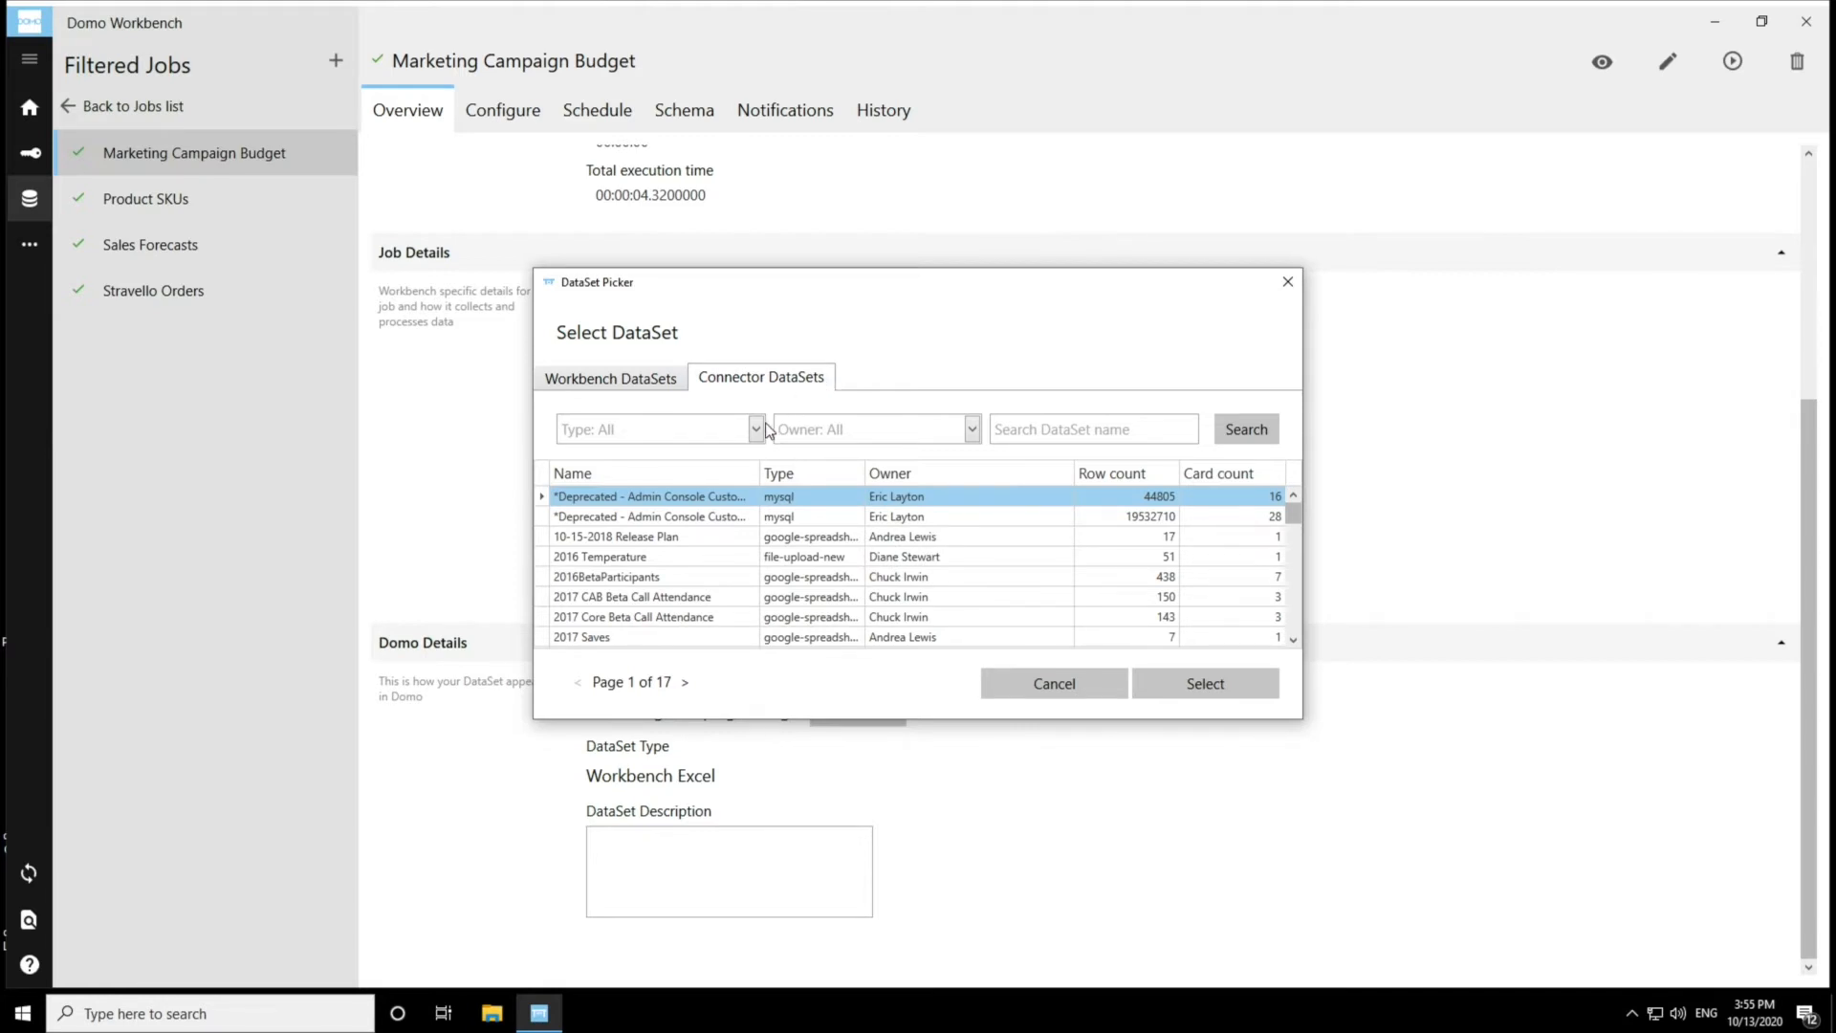
pyautogui.moveTo(813, 432)
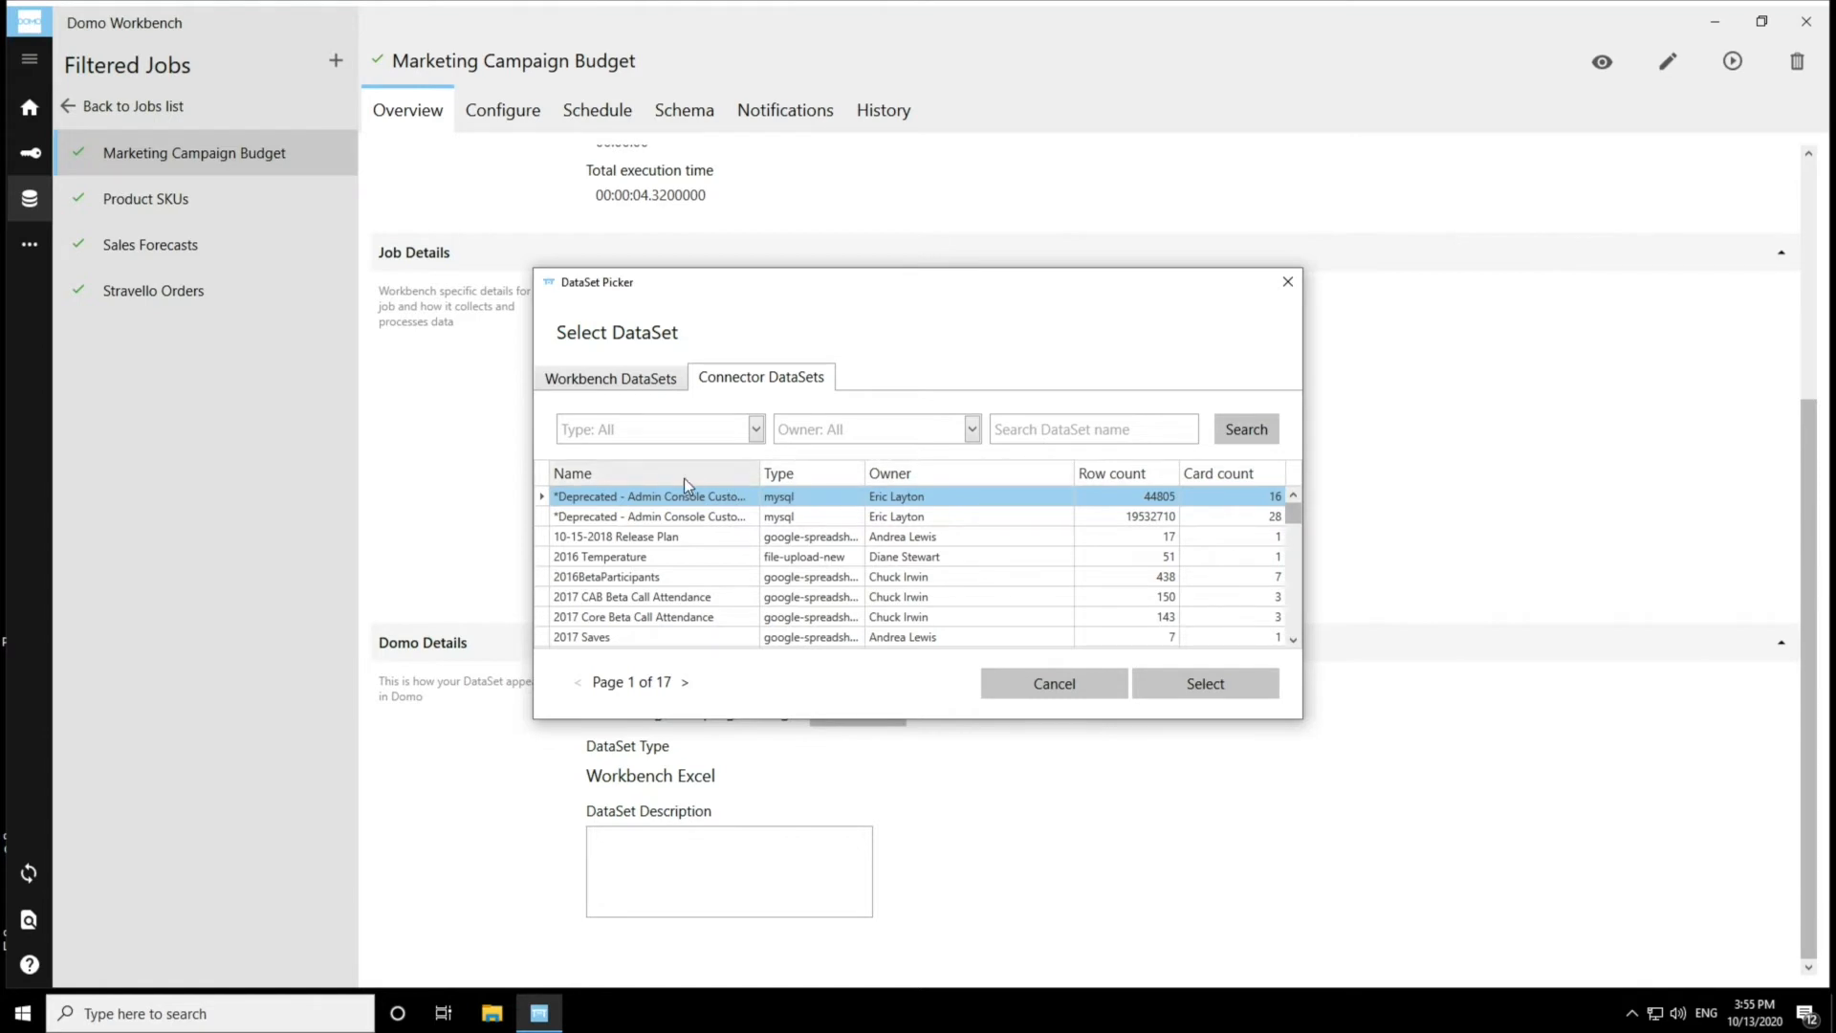
pyautogui.moveTo(949, 485)
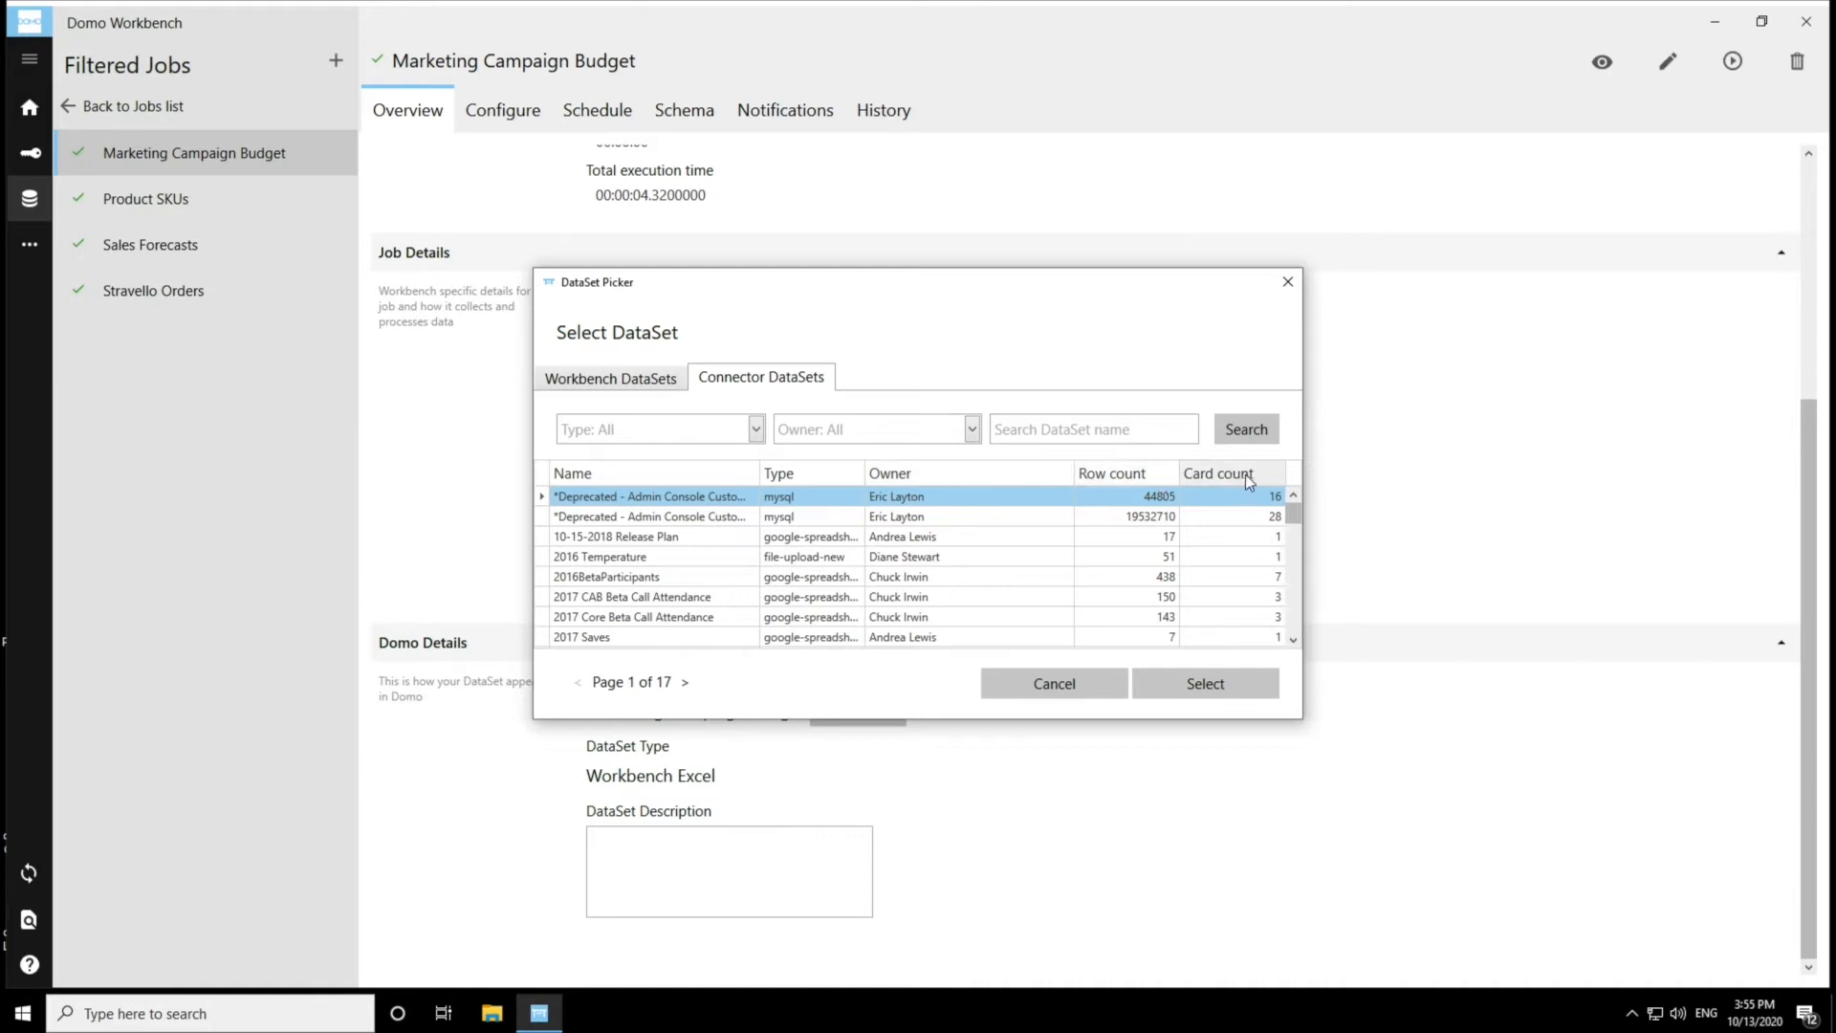
pyautogui.moveTo(1270, 480)
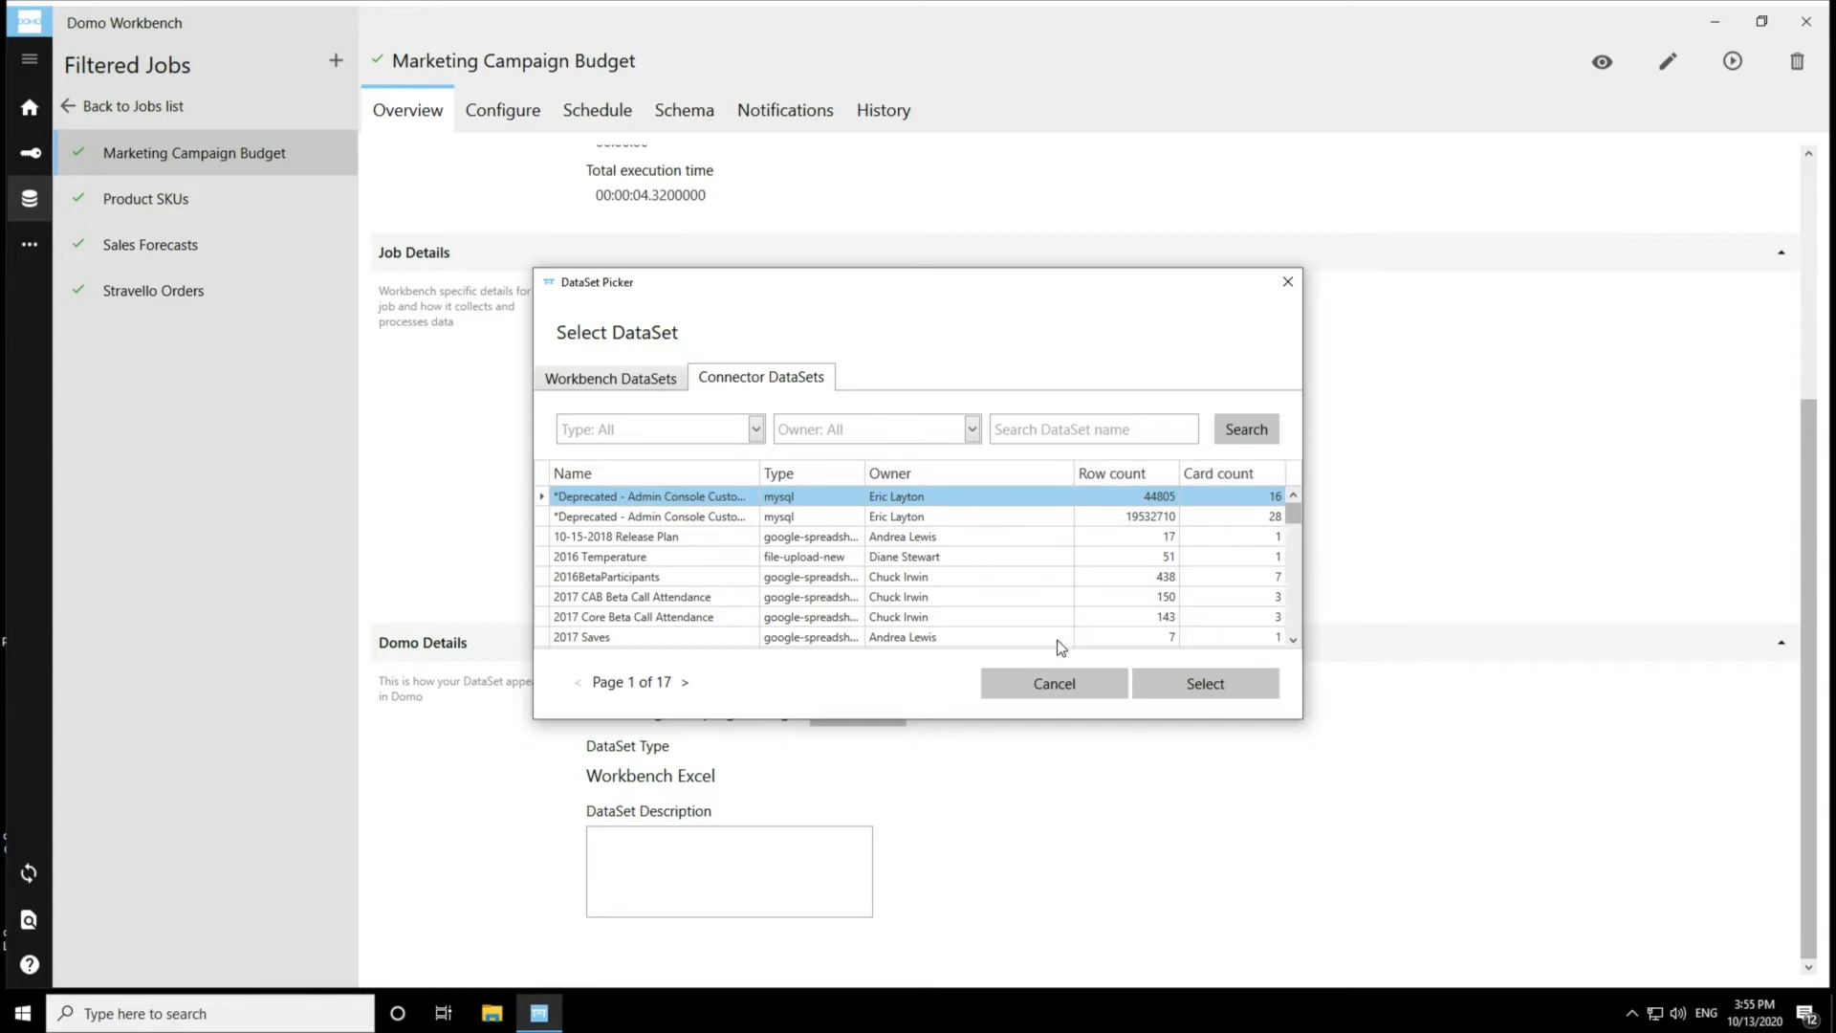
pyautogui.moveTo(1048, 510)
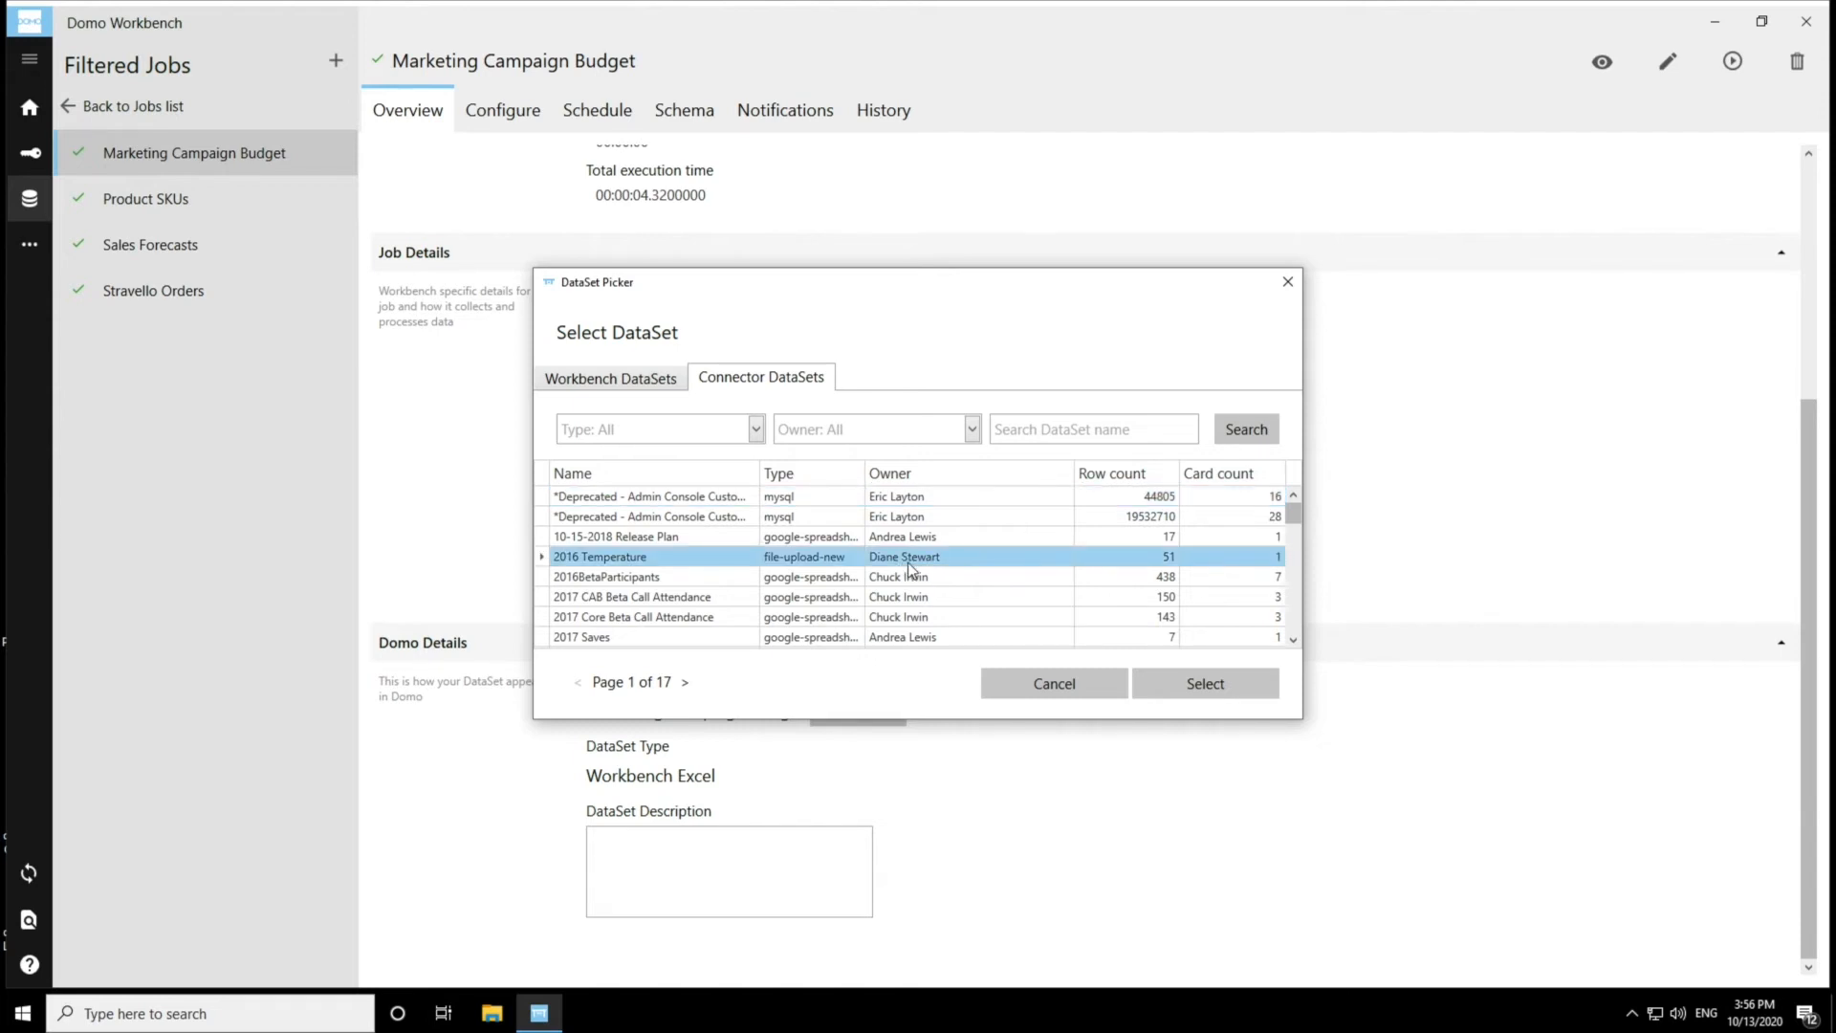
pyautogui.moveTo(970, 599)
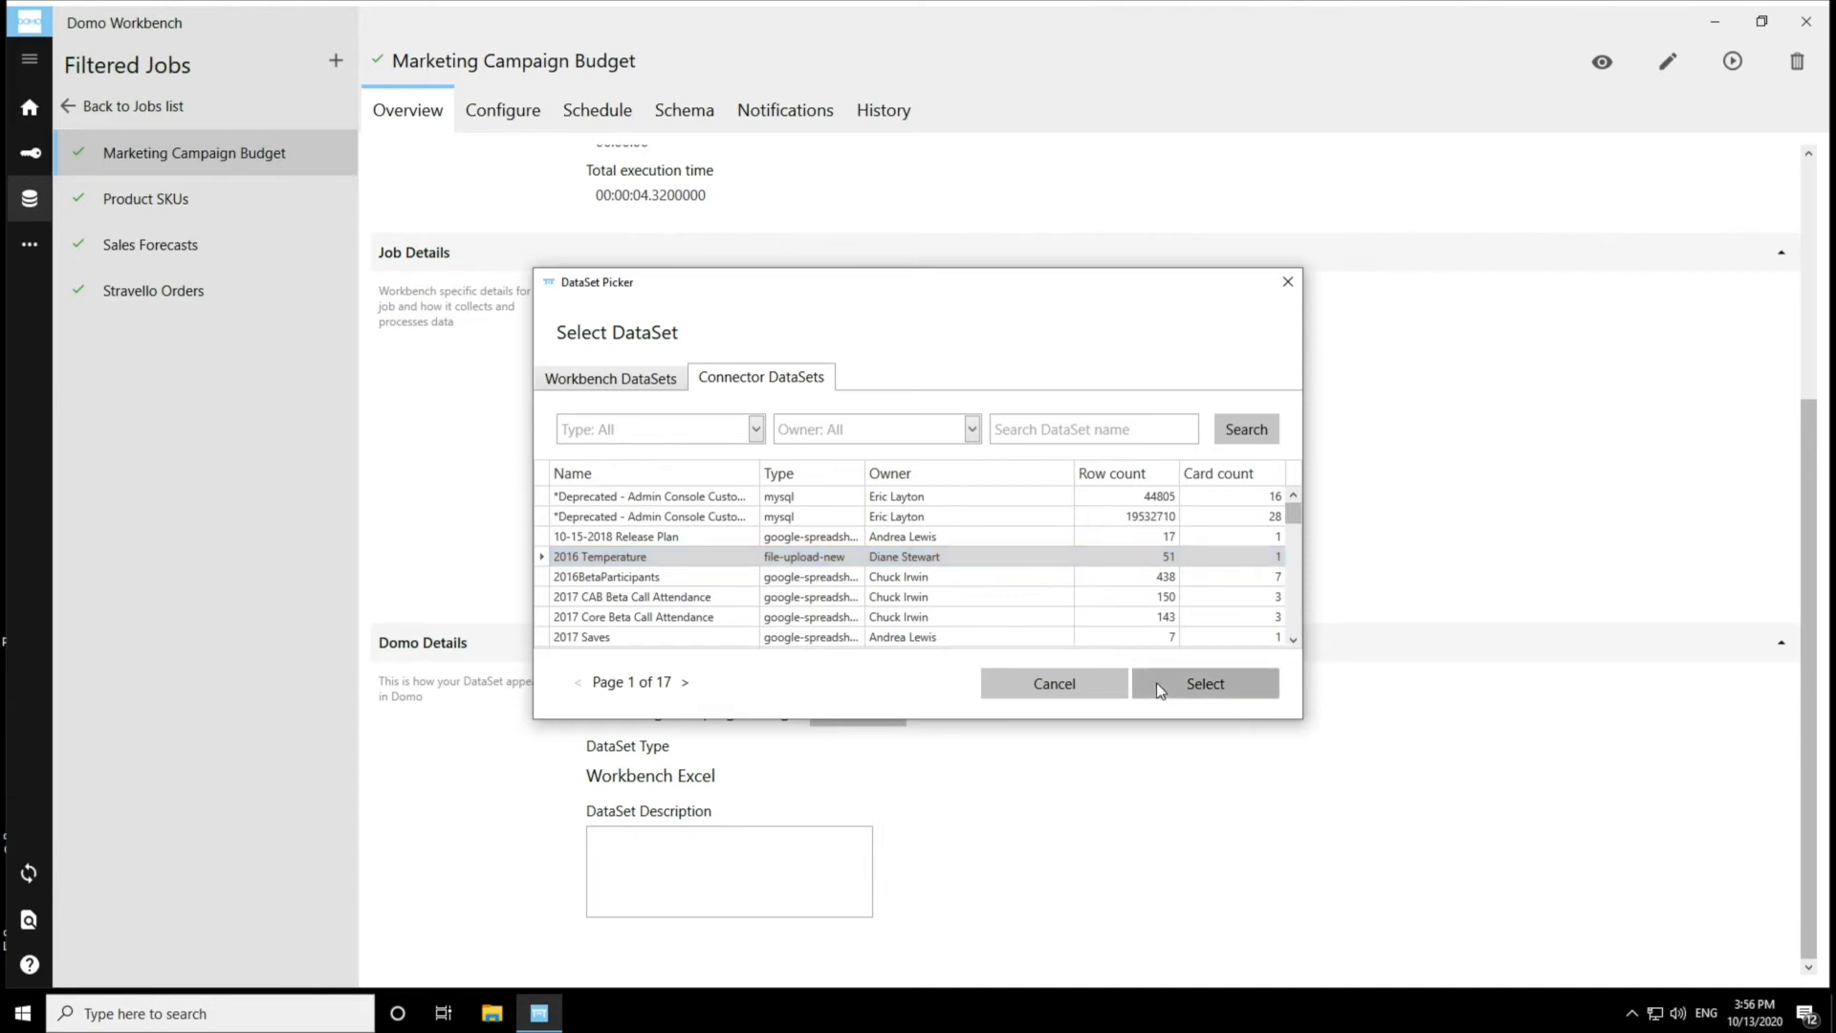
# Confirm 2016 Temperature as the job's DataSet in the picker
pyautogui.click(1204, 683)
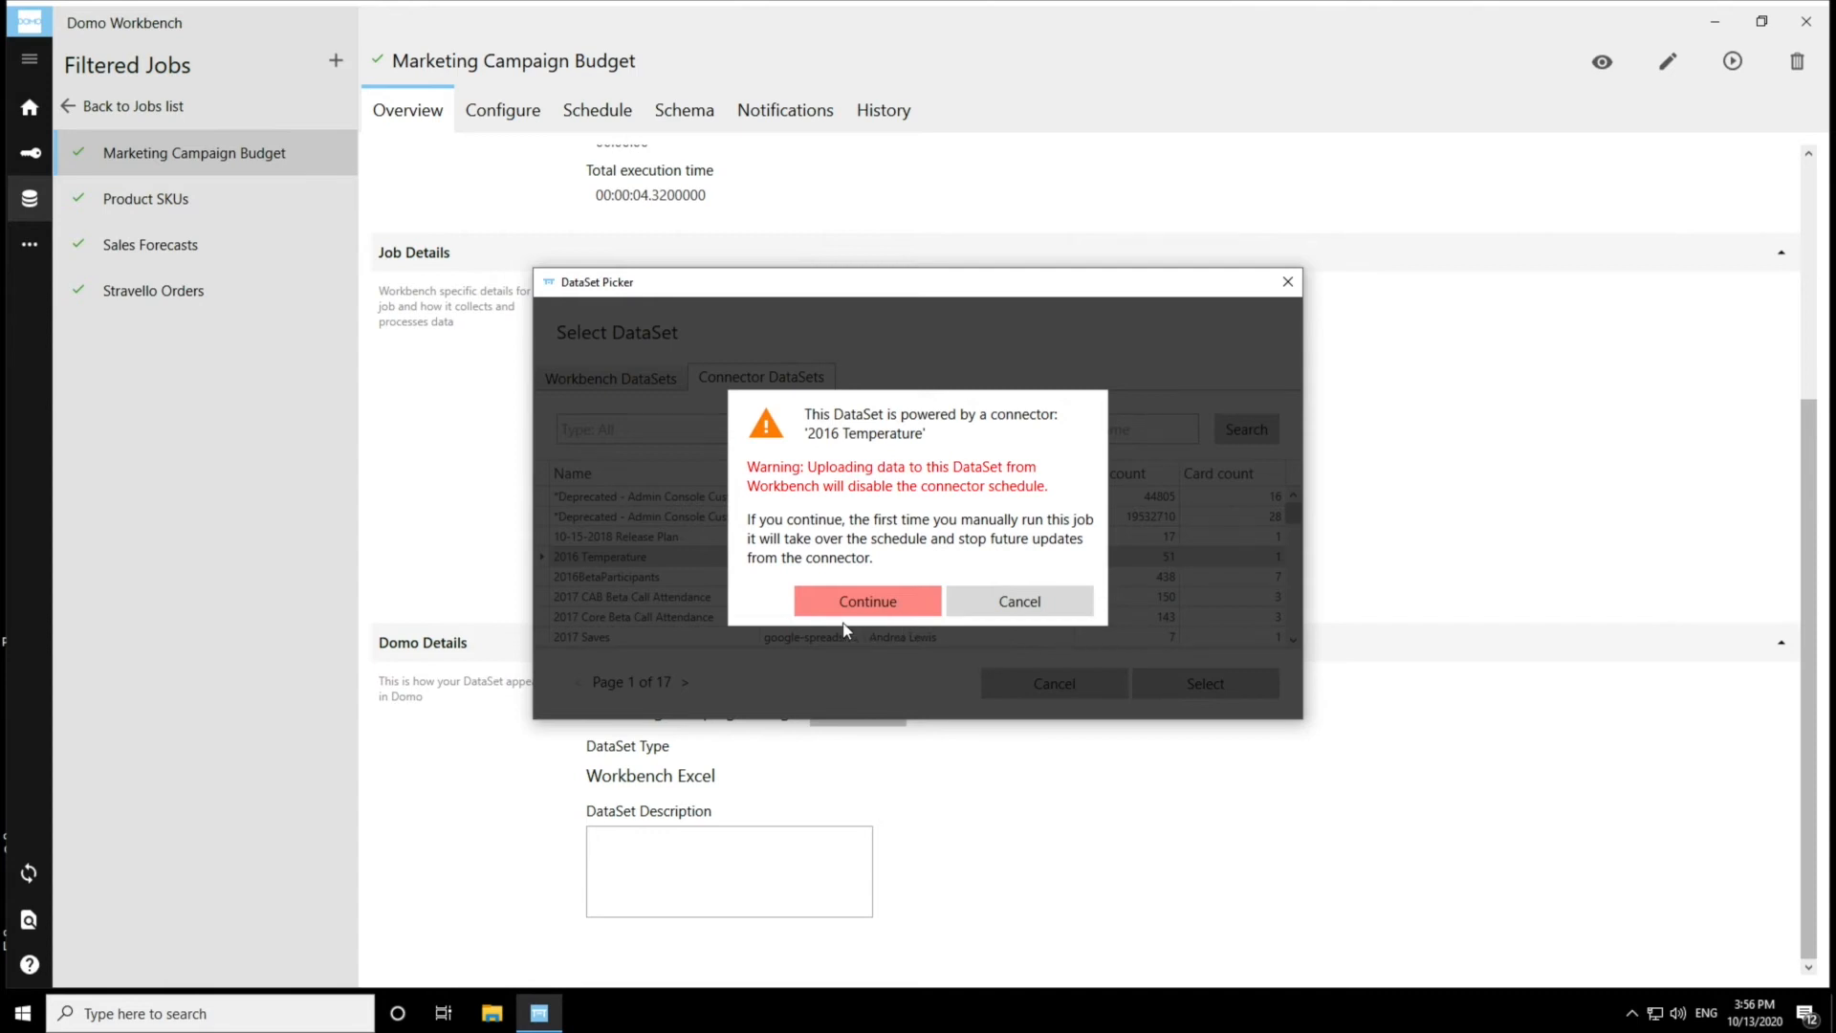
pyautogui.moveTo(719, 569)
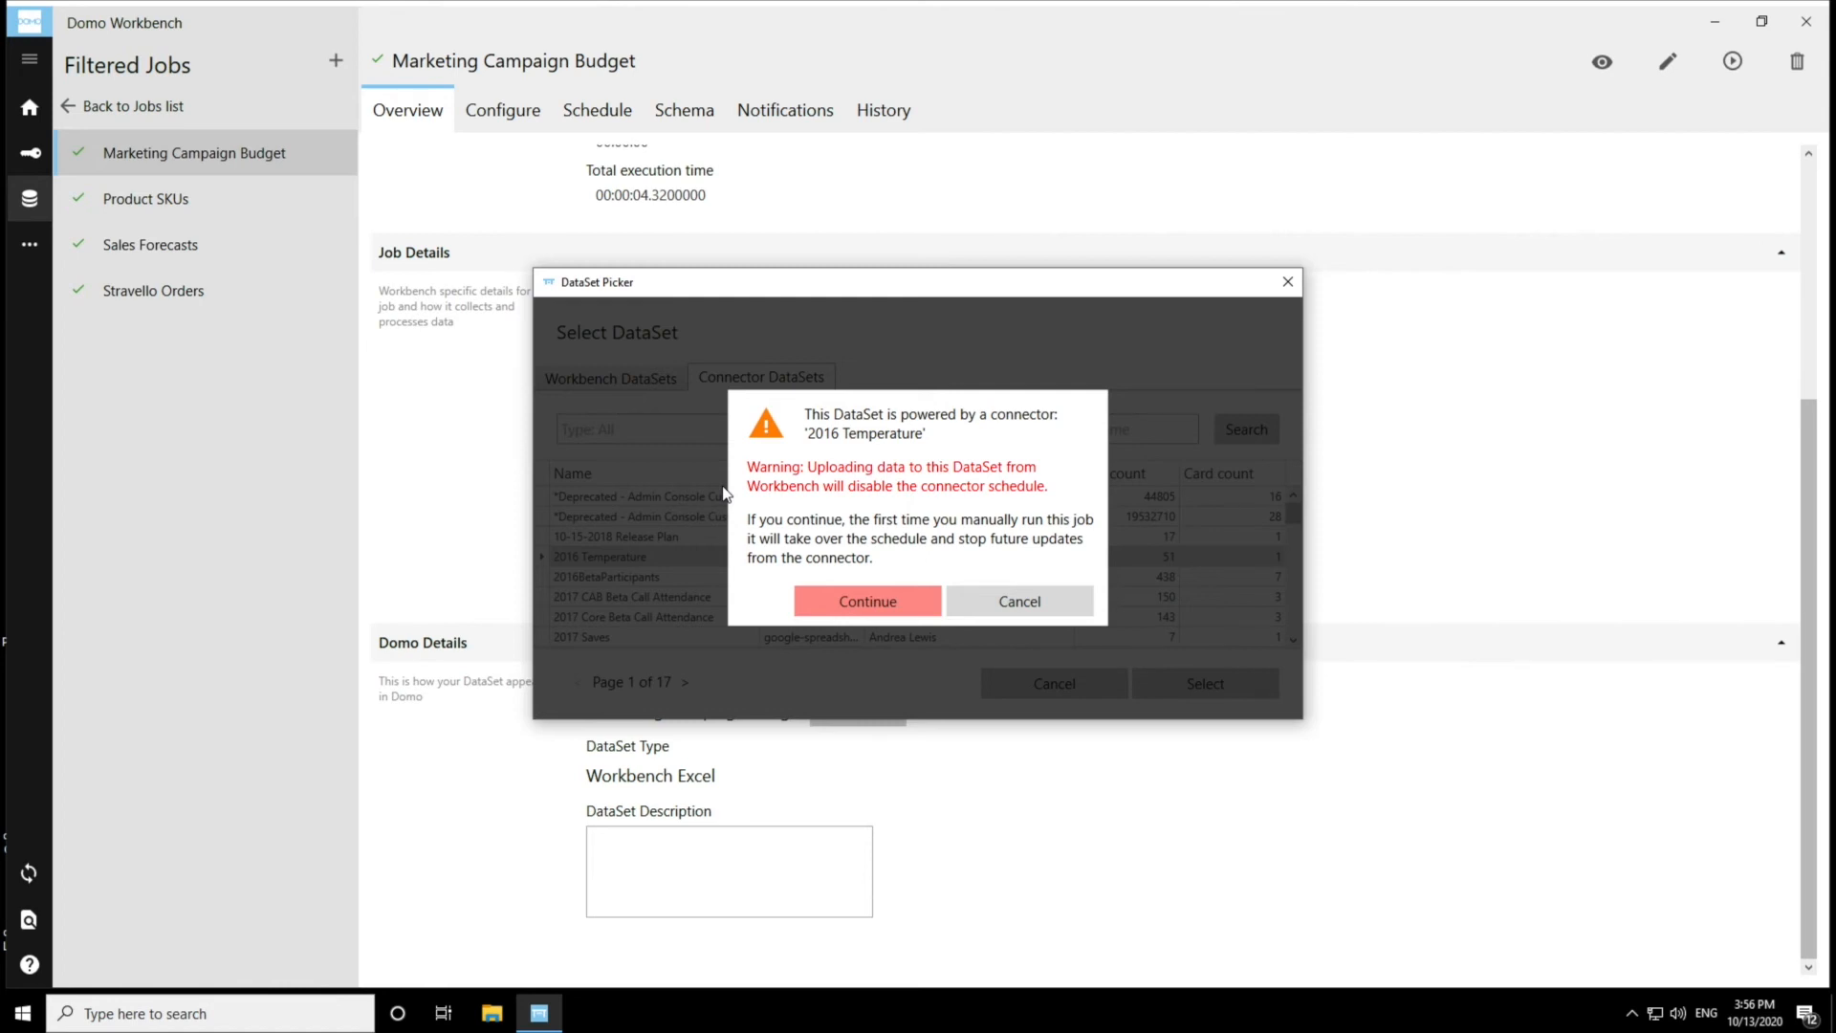
pyautogui.moveTo(866, 600)
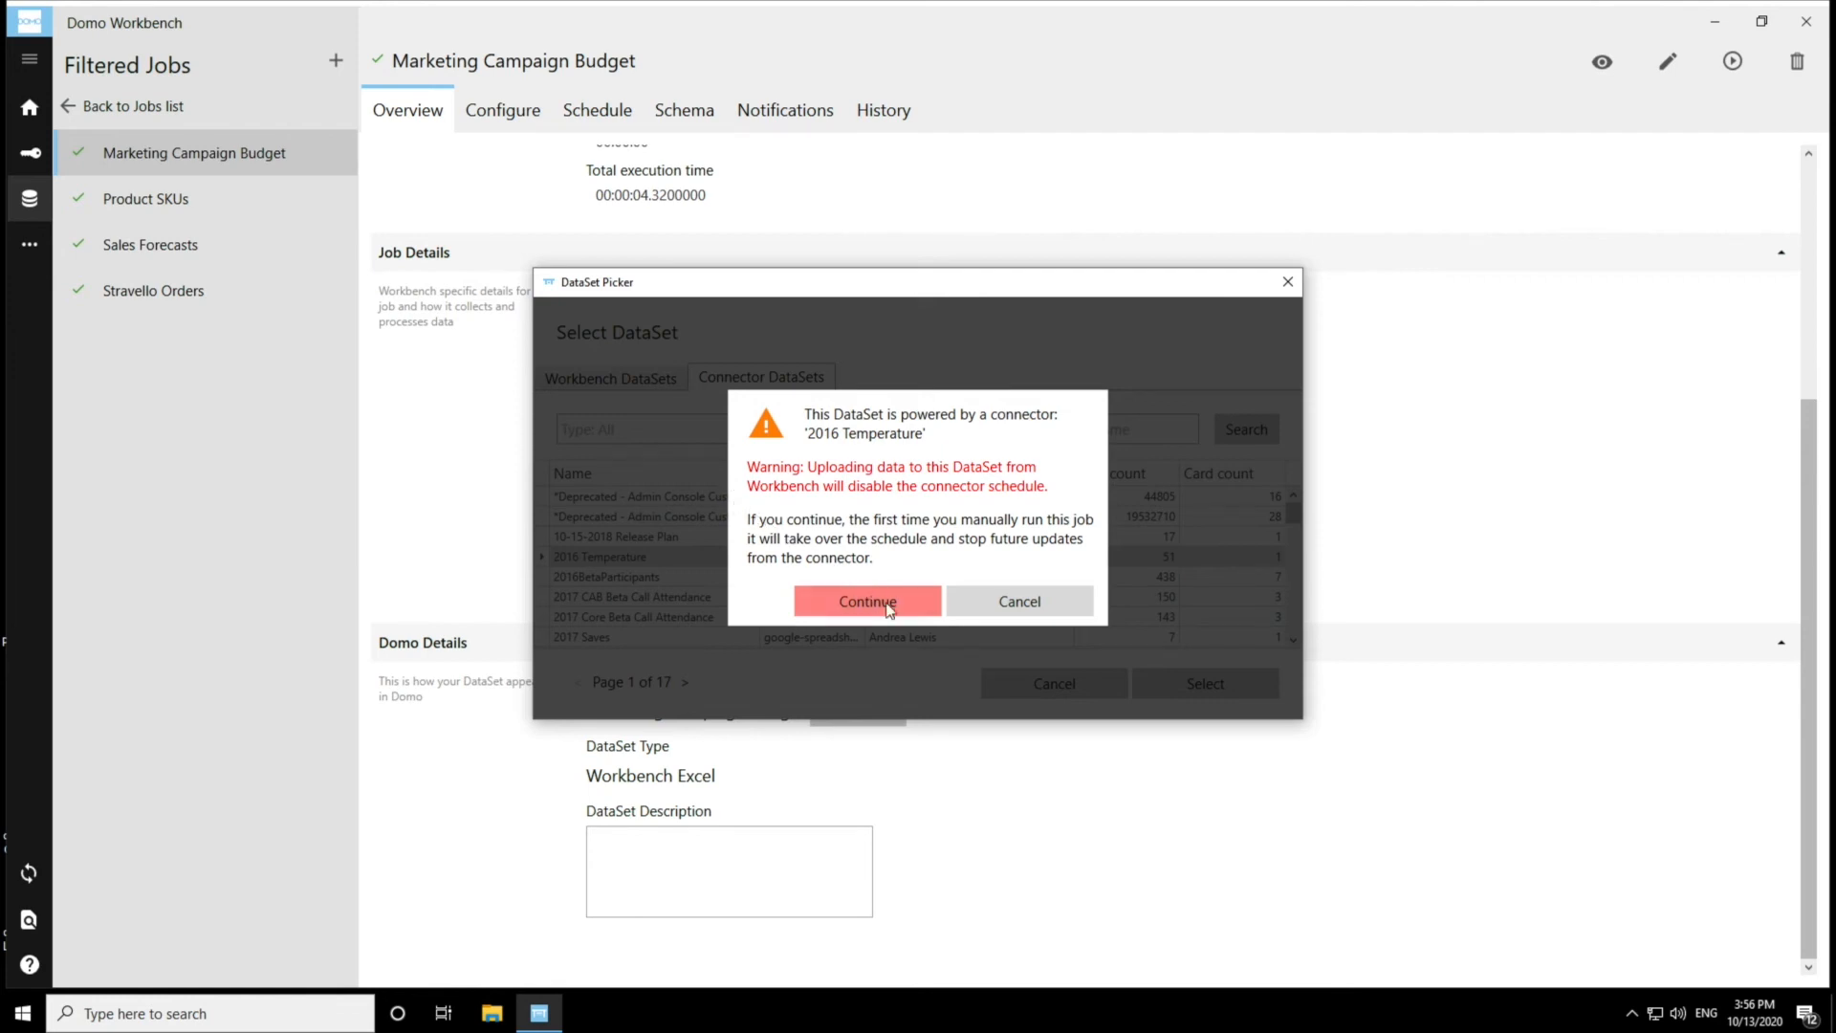
# Accept the connector schedule warning and save the job targeting 2016 Temperature
pyautogui.click(867, 601)
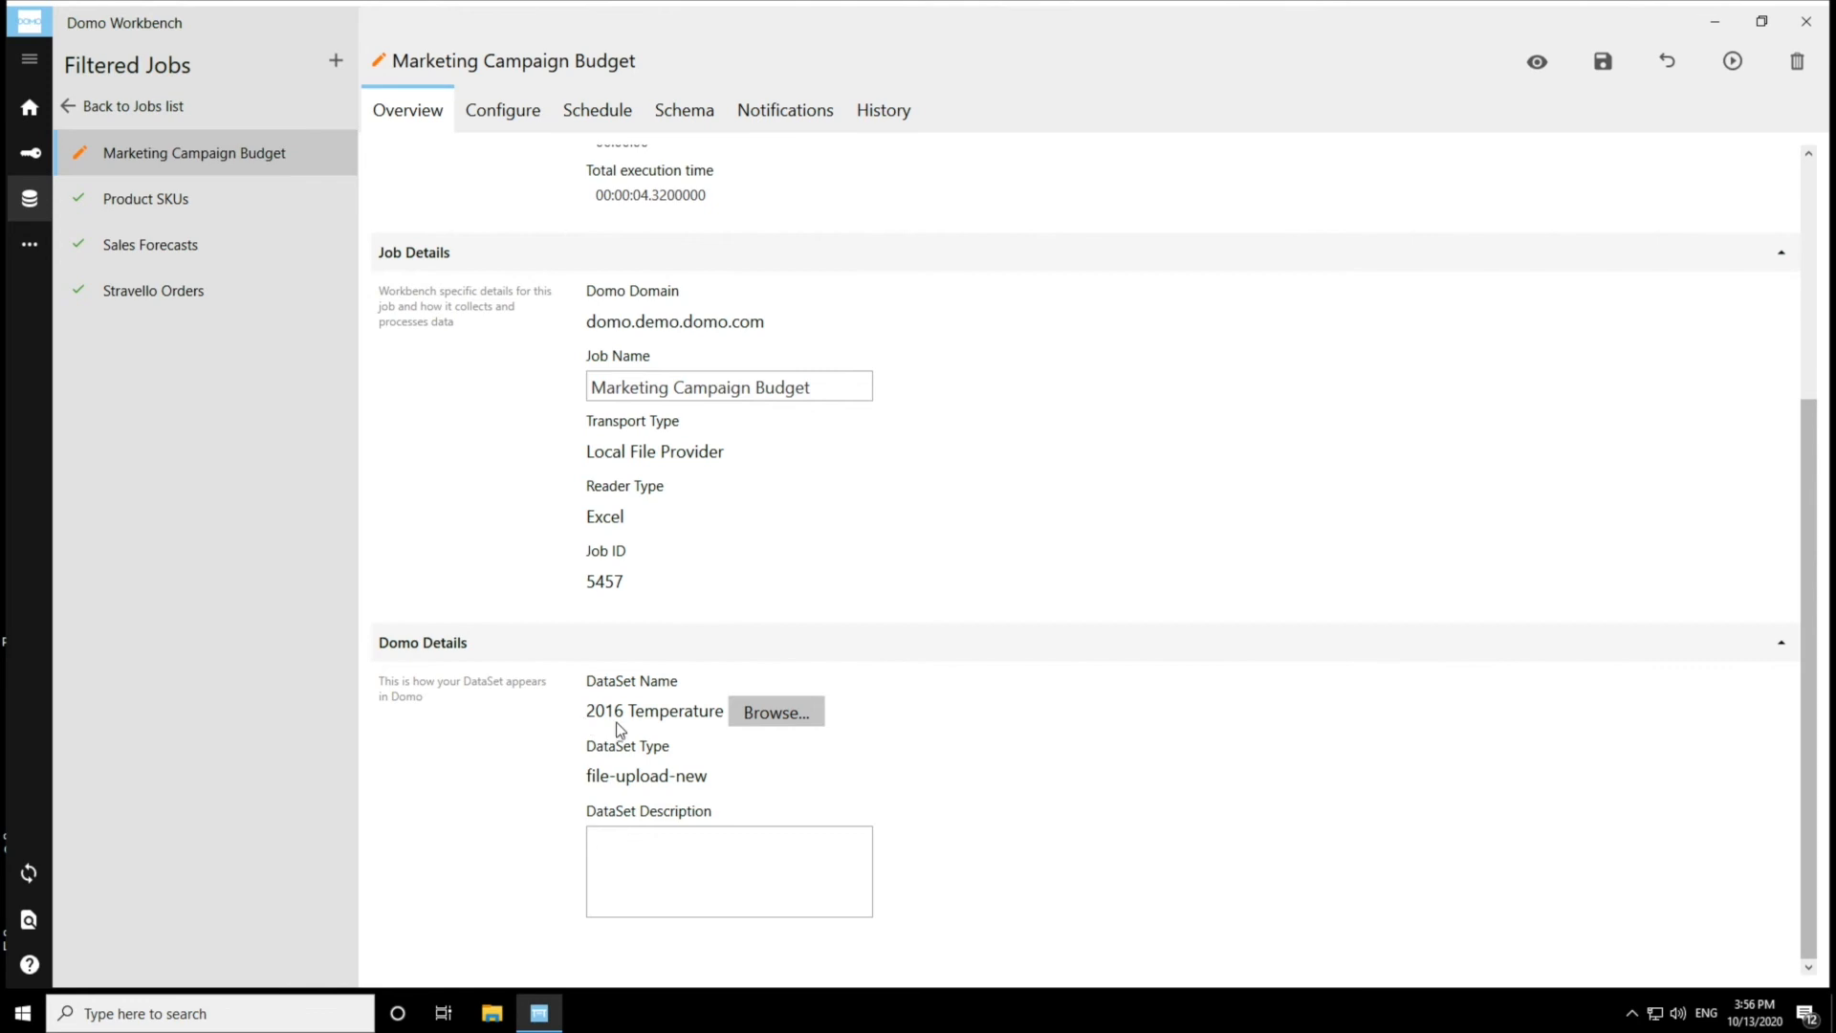
pyautogui.moveTo(683, 737)
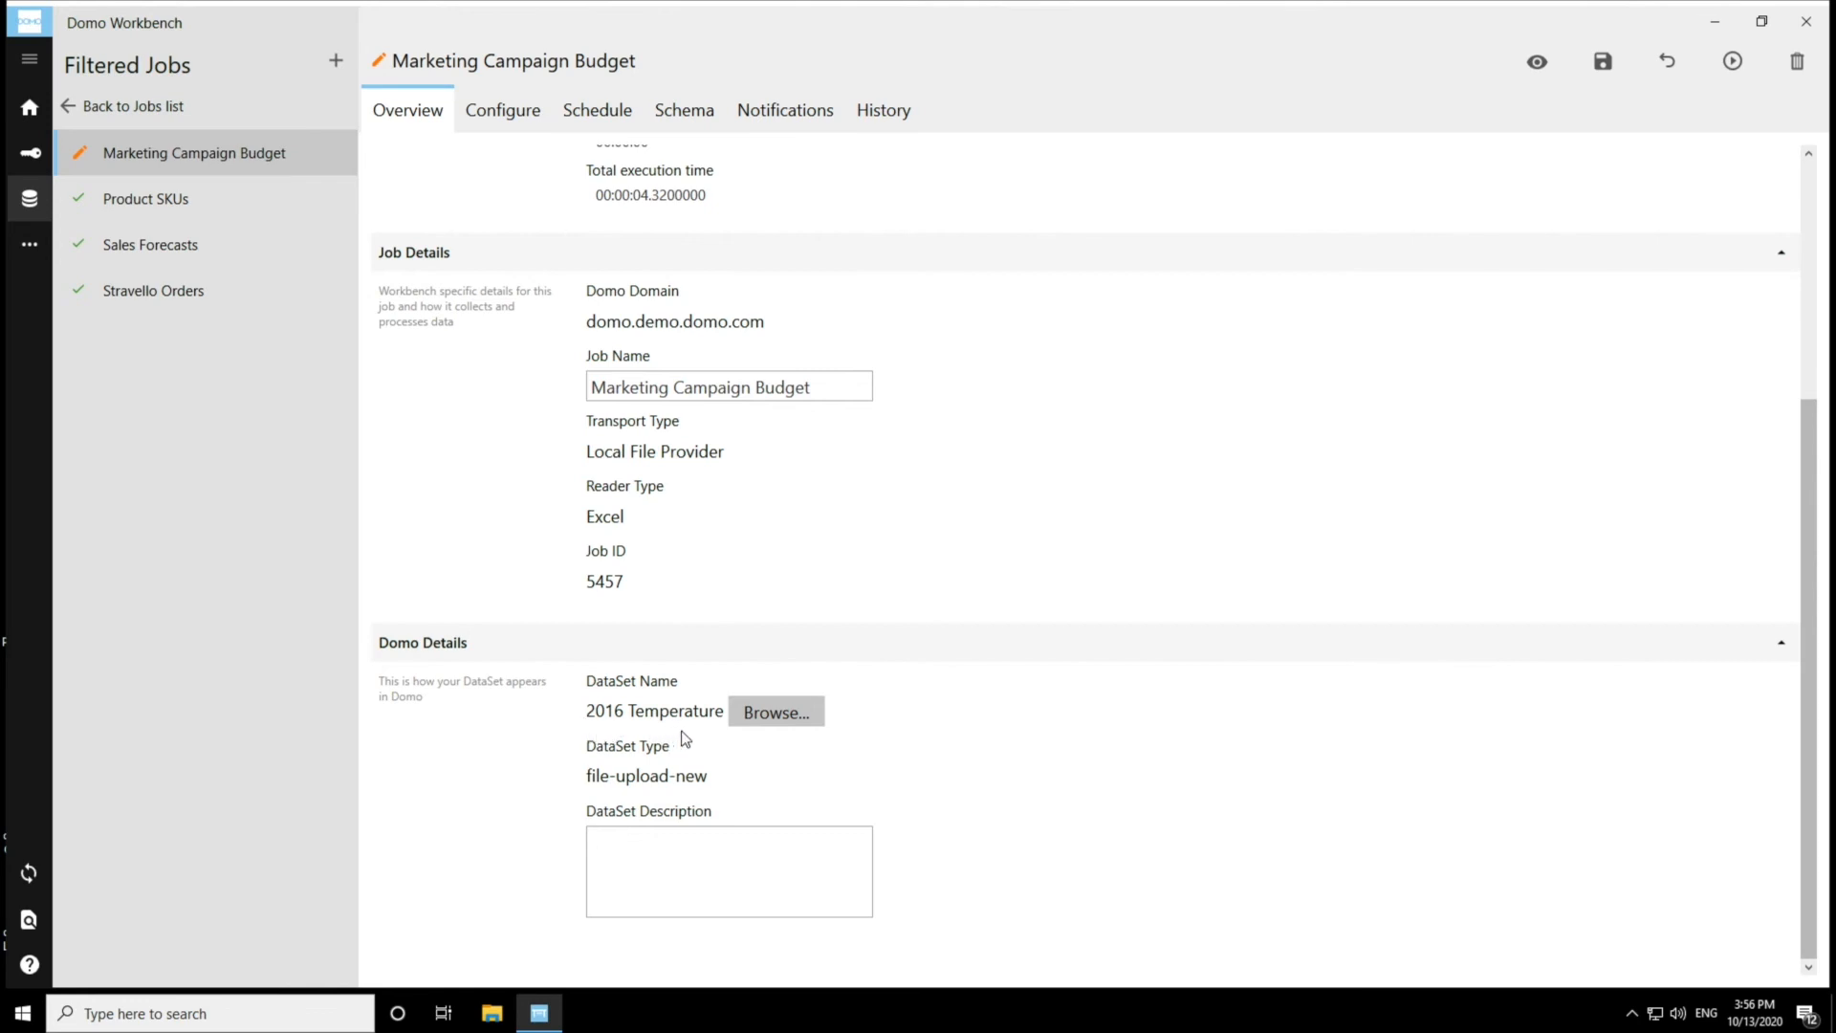
pyautogui.moveTo(694, 737)
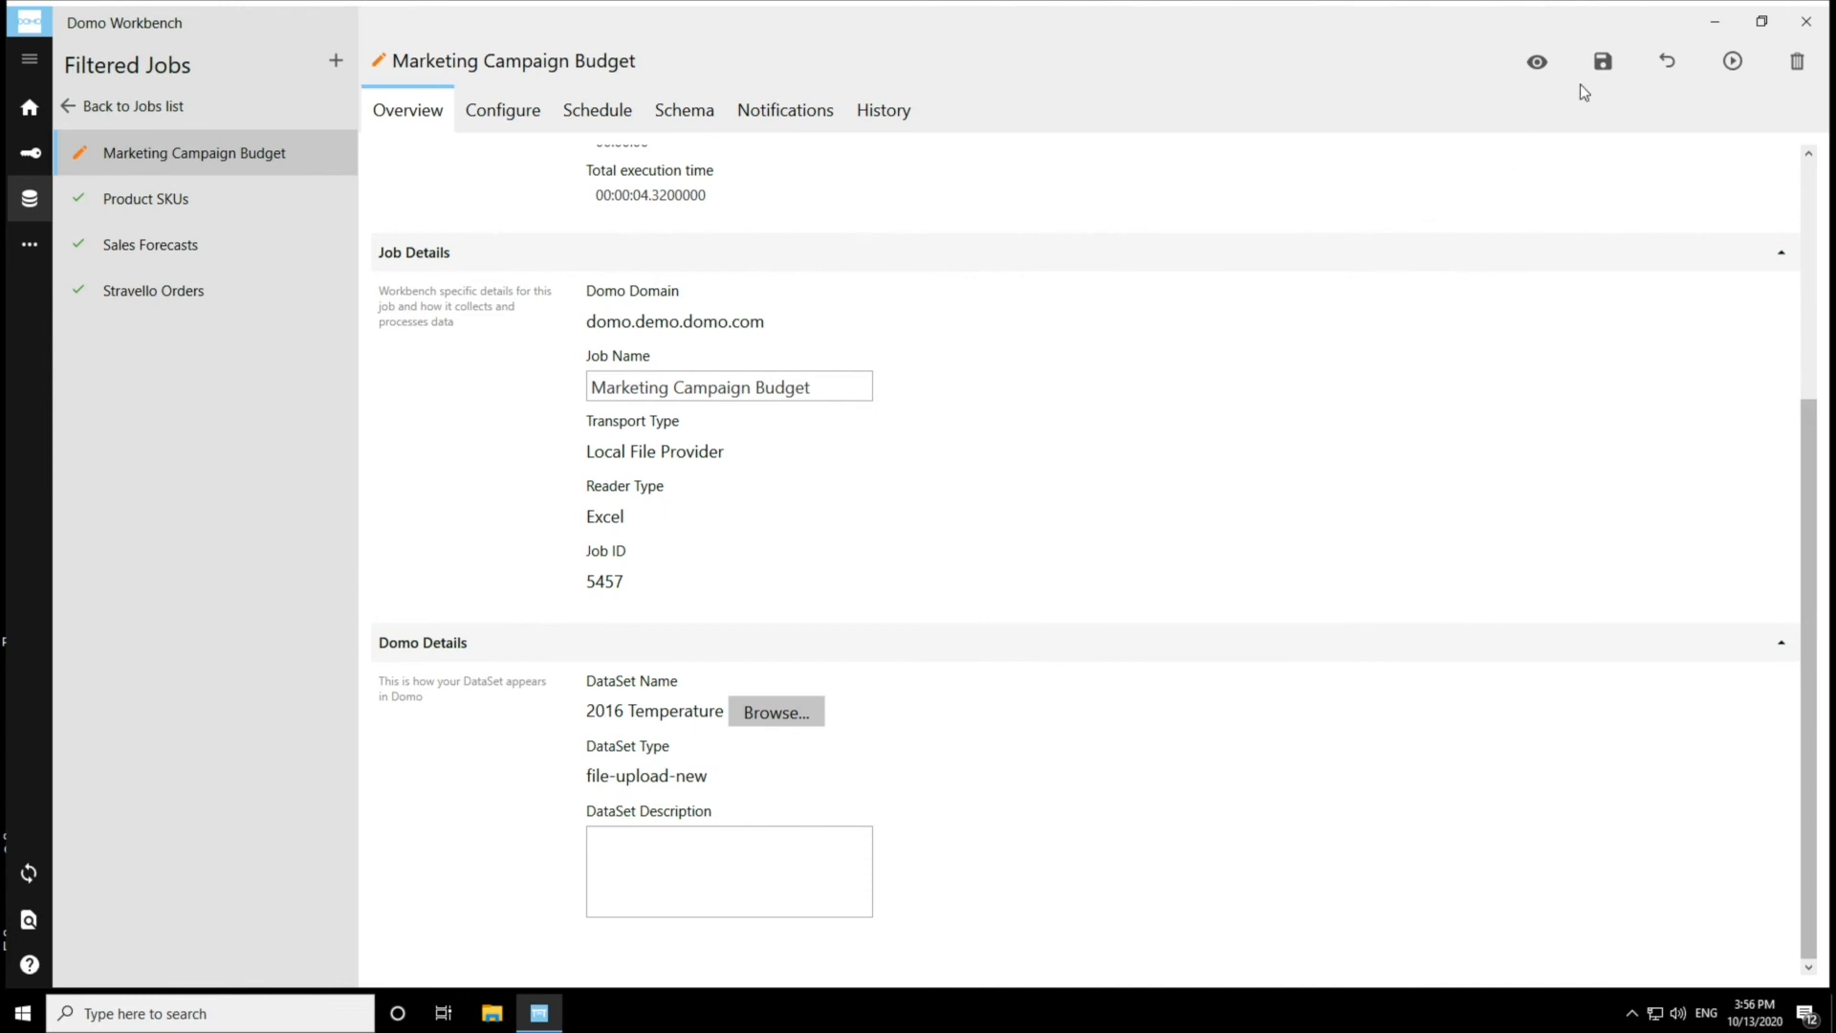
pyautogui.moveTo(1603, 80)
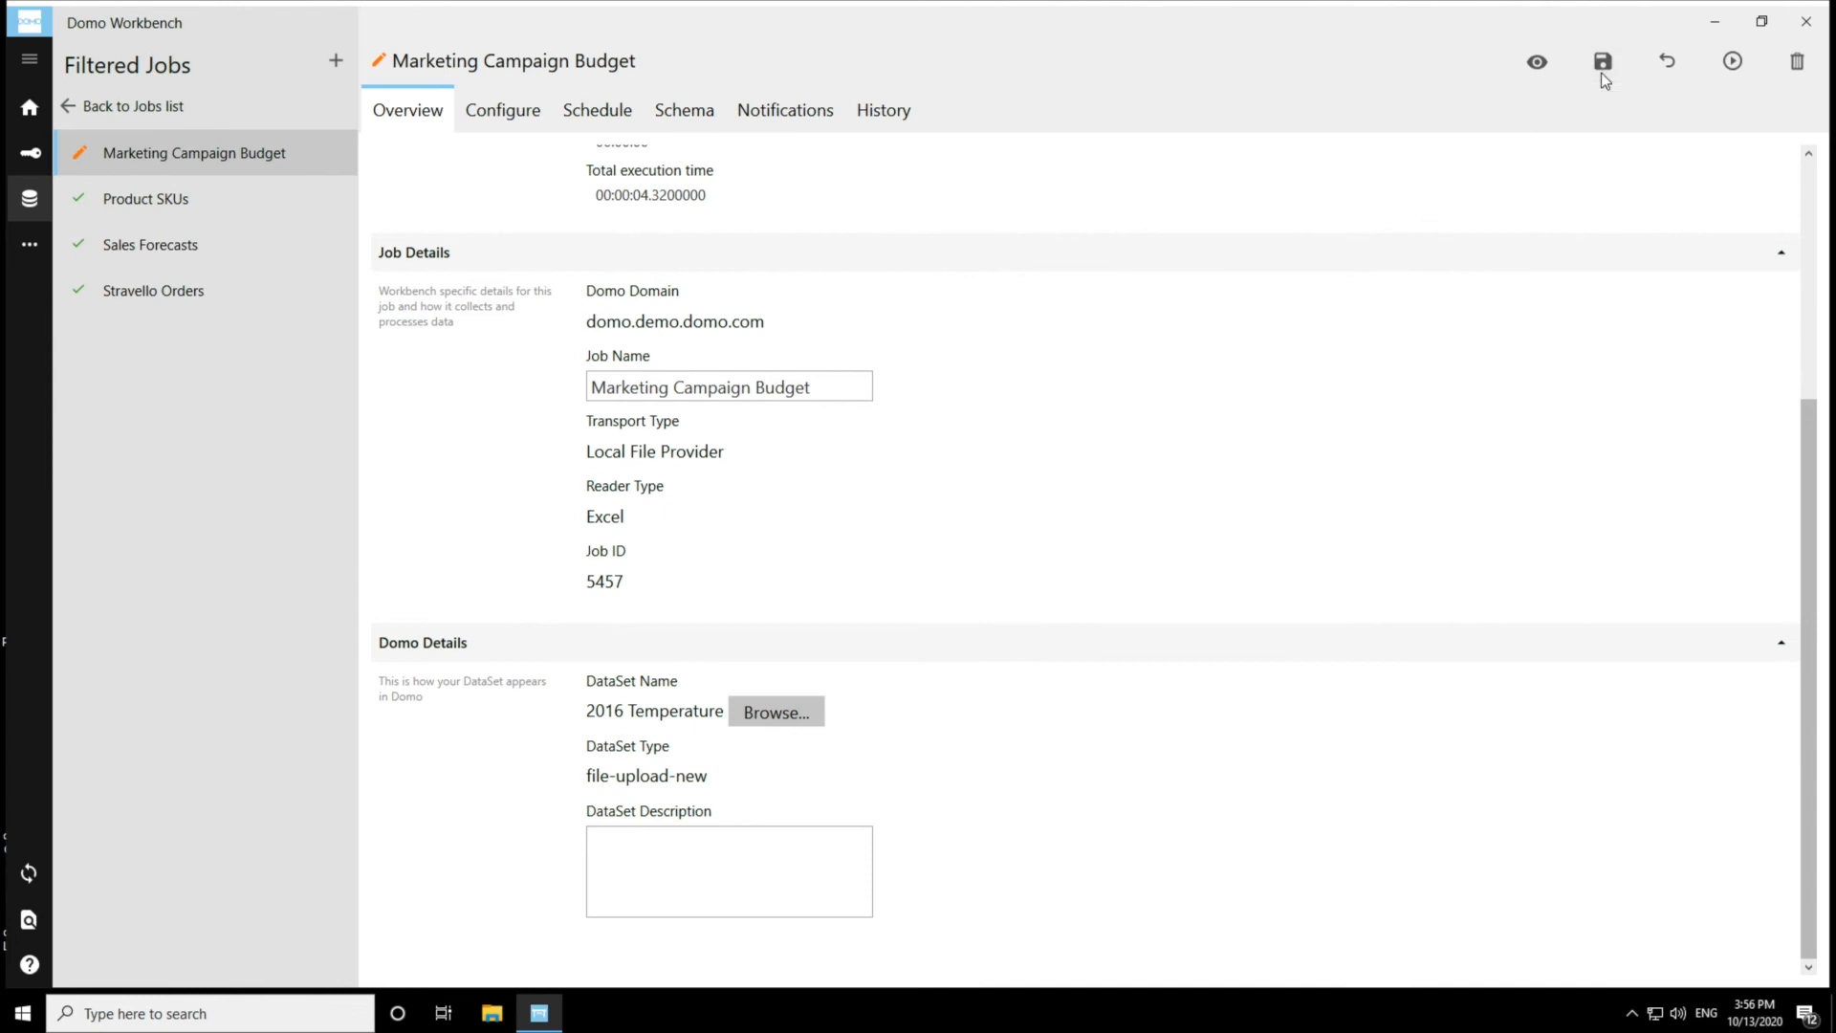
pyautogui.click(1602, 61)
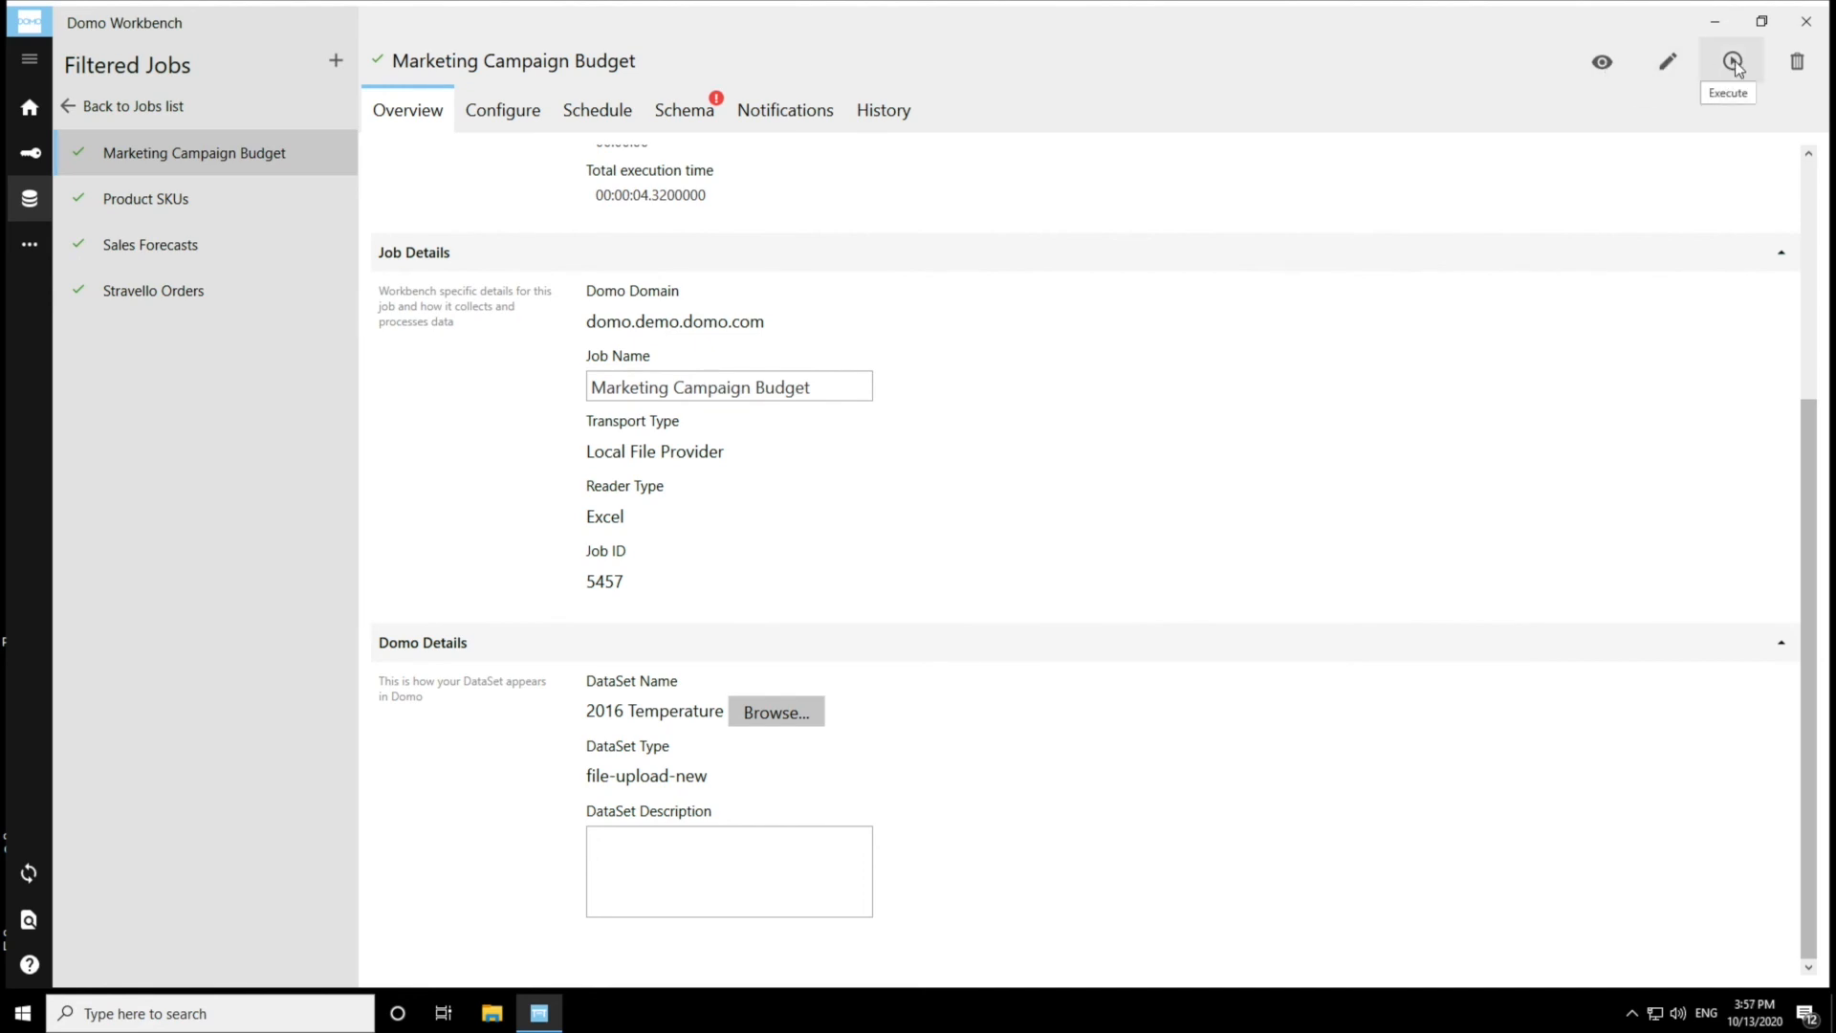
# Execute the job, uploading 9,473 rows to 2016 Temperature, and close the output
pyautogui.click(1732, 61)
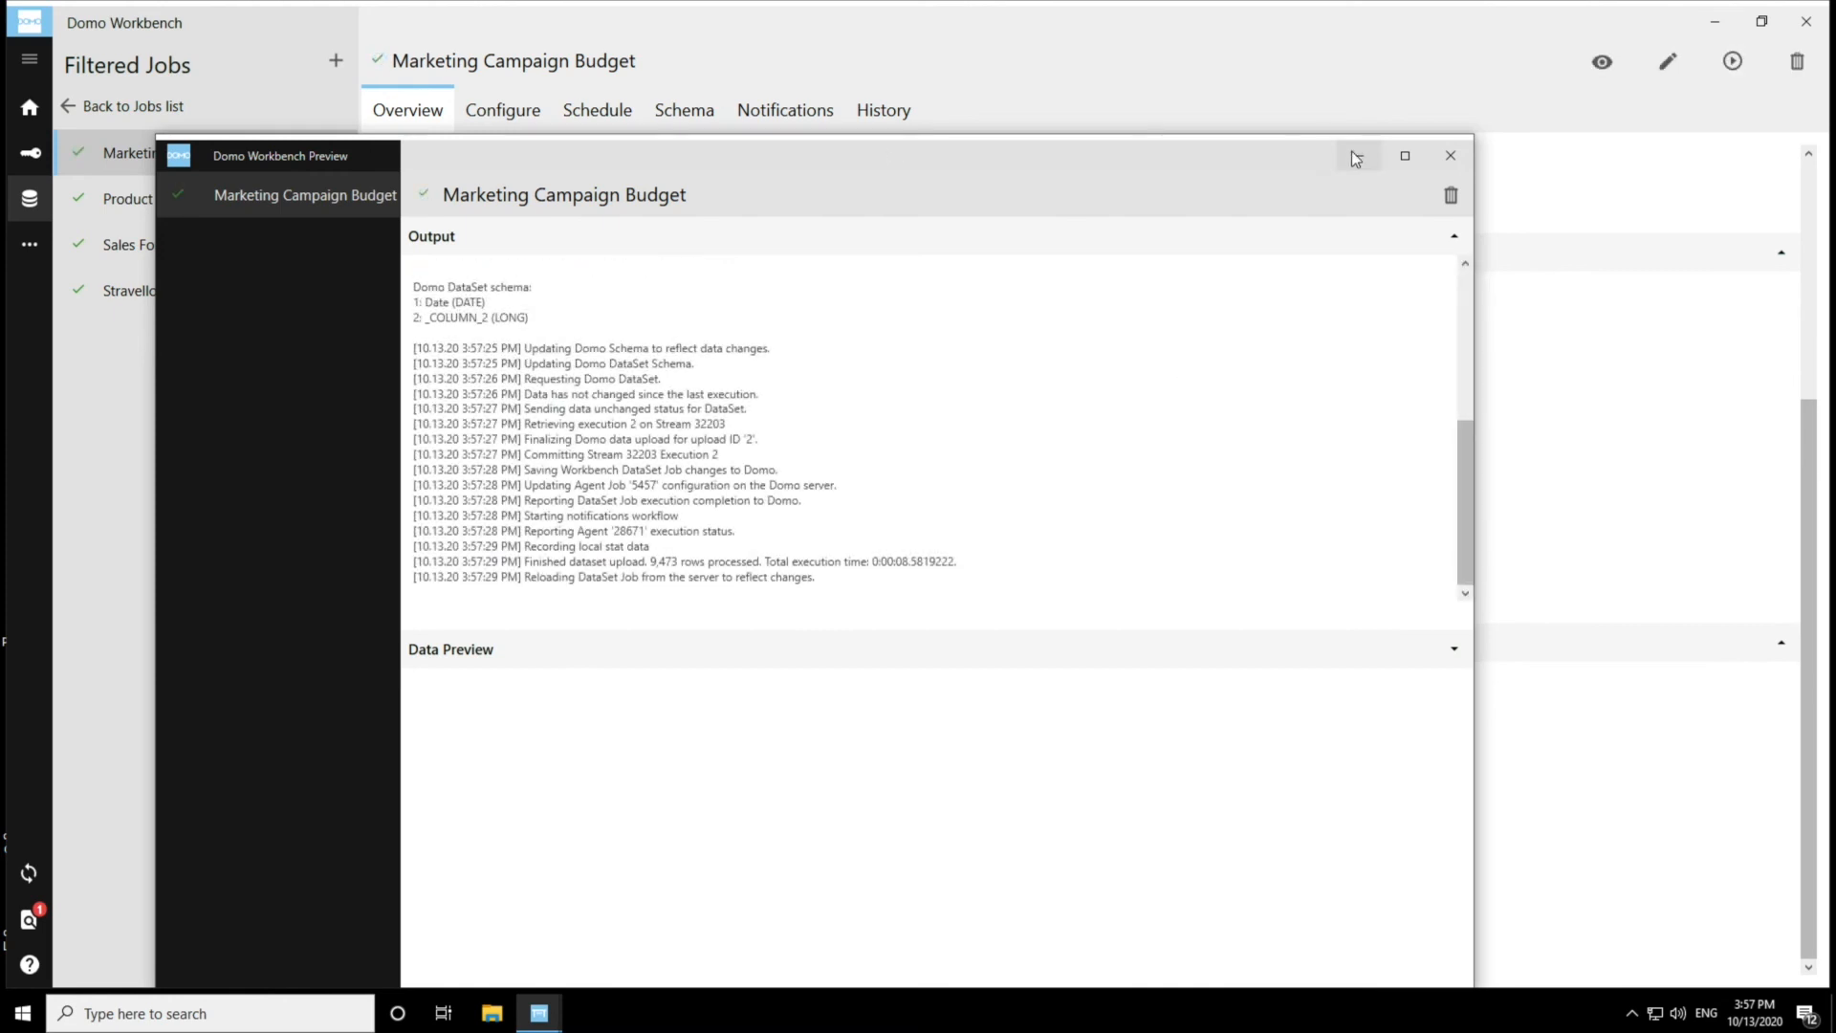
pyautogui.click(1449, 155)
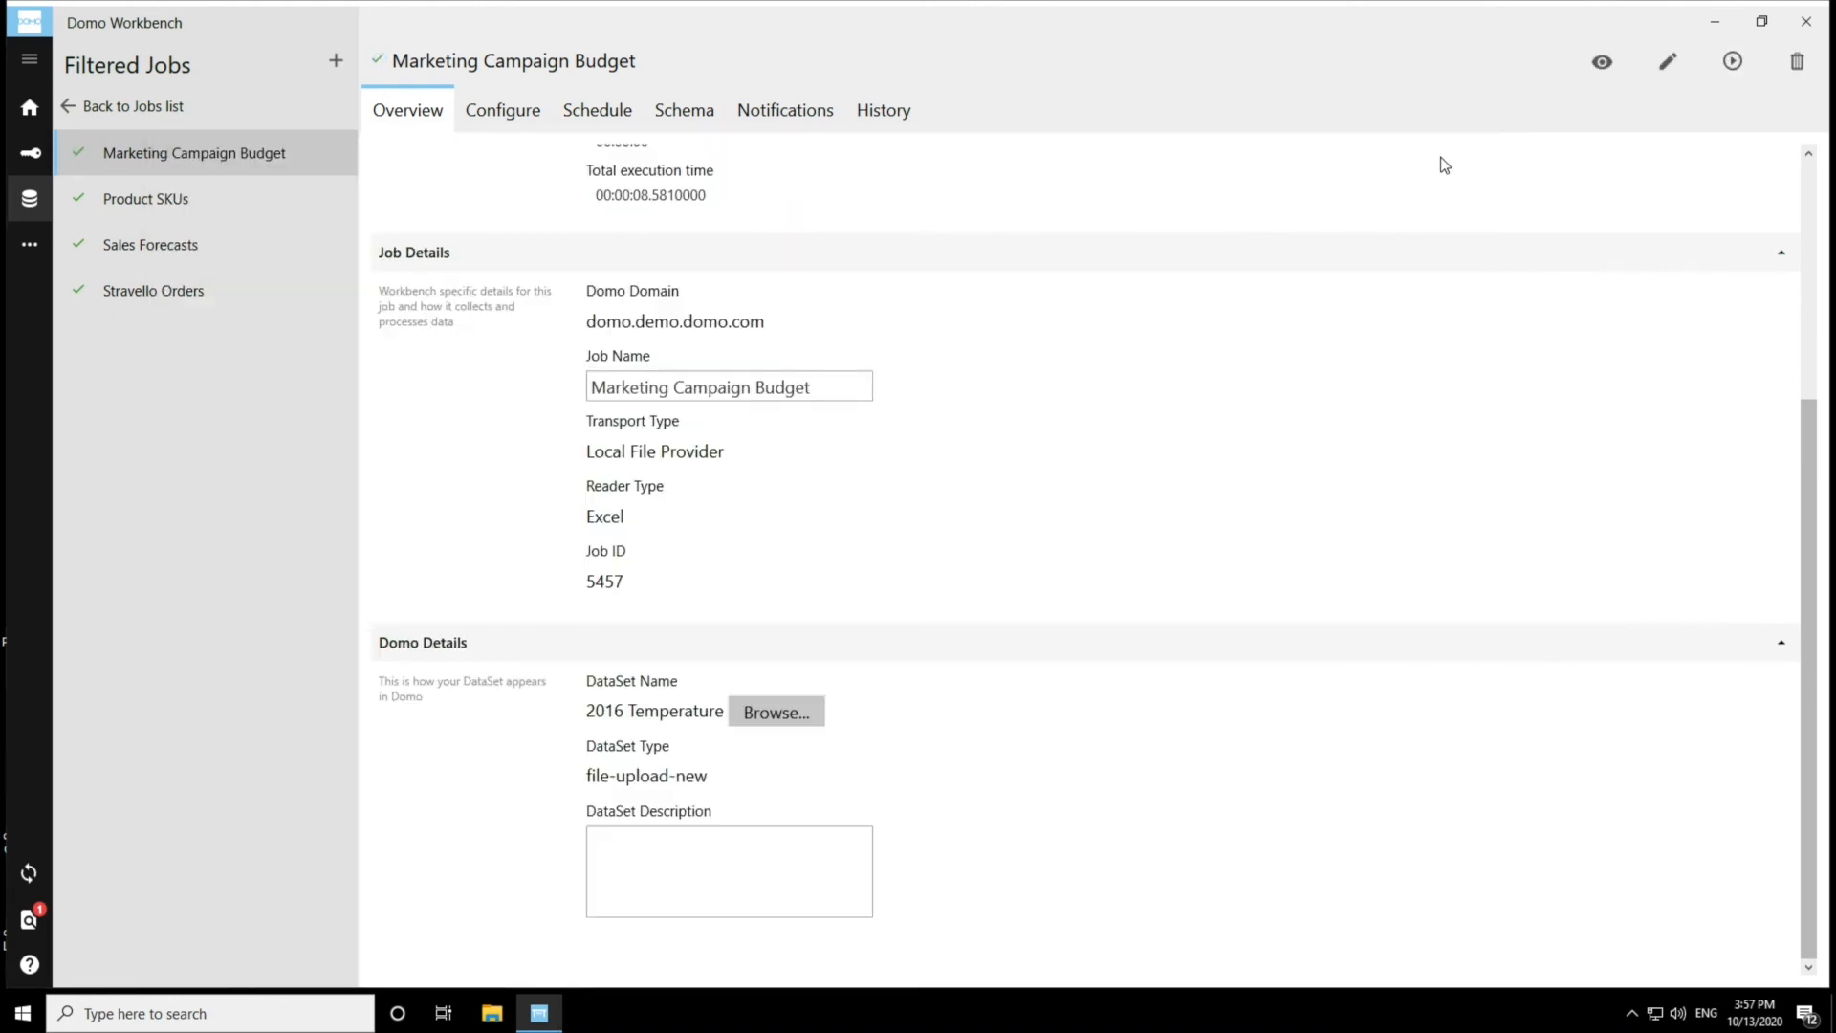
pyautogui.moveTo(1084, 432)
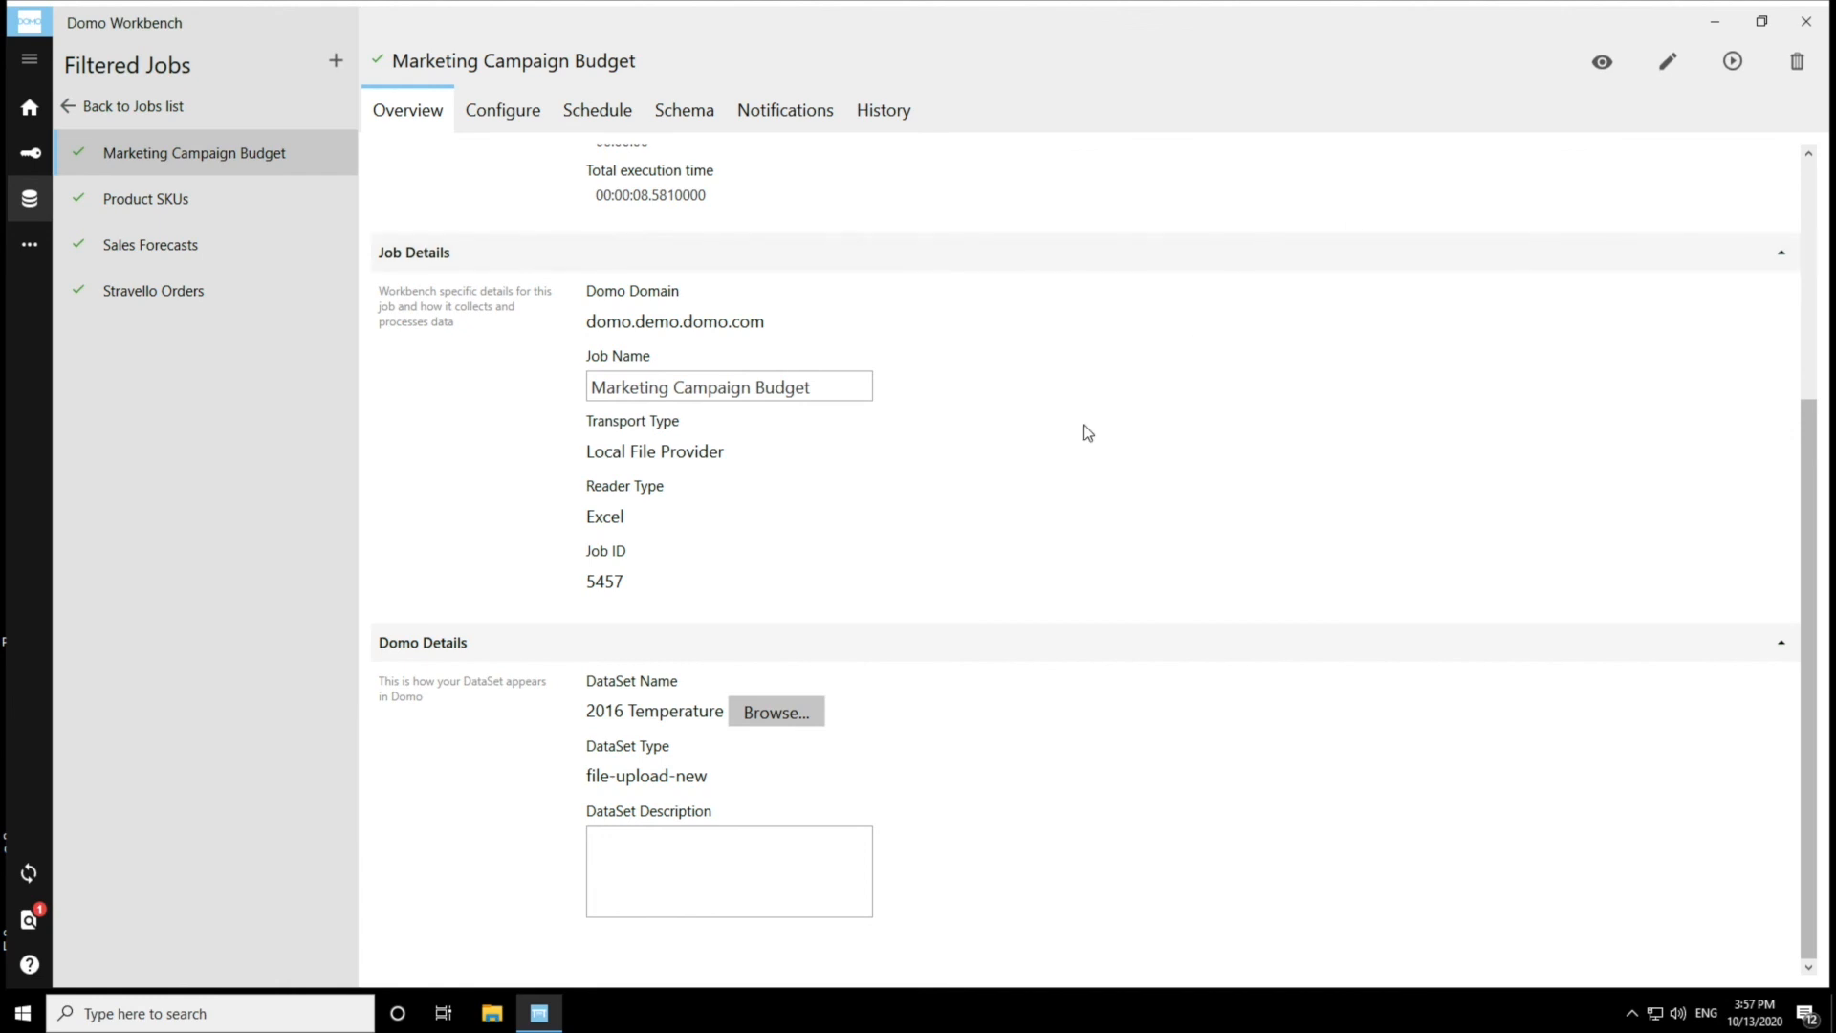